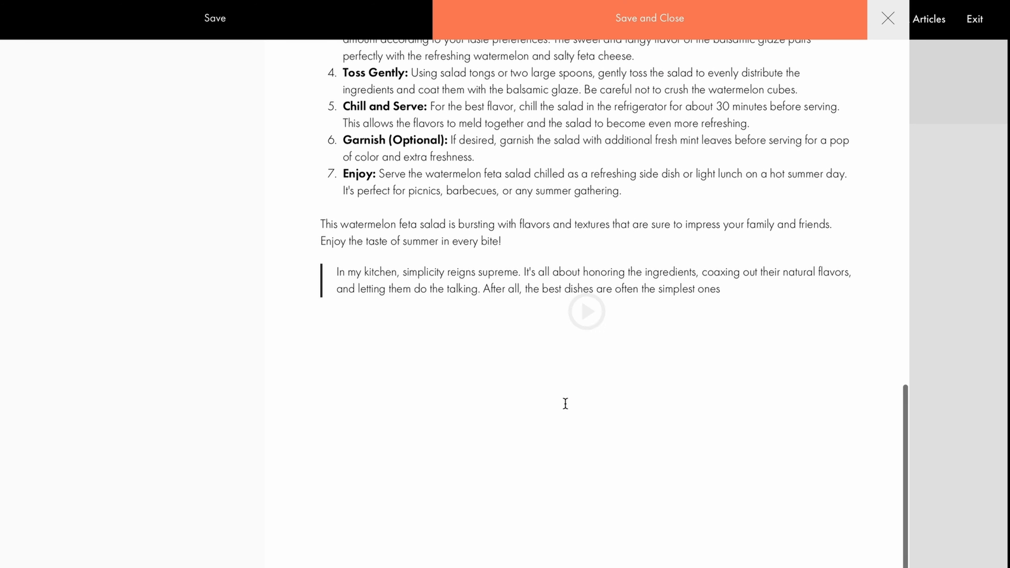
Step: Preview the finished salad post, scroll through it, and return to the My Food Blog dashboard
{"action": "left_click", "coordinate": [649, 17]}
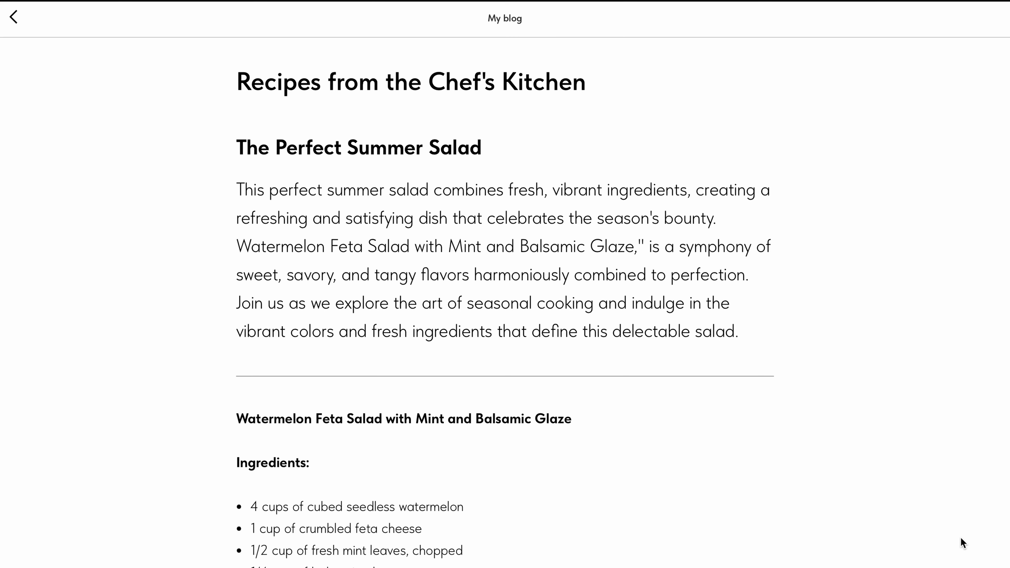
{"action": "scroll", "scroll_direction": "down", "scroll_amount": 3}
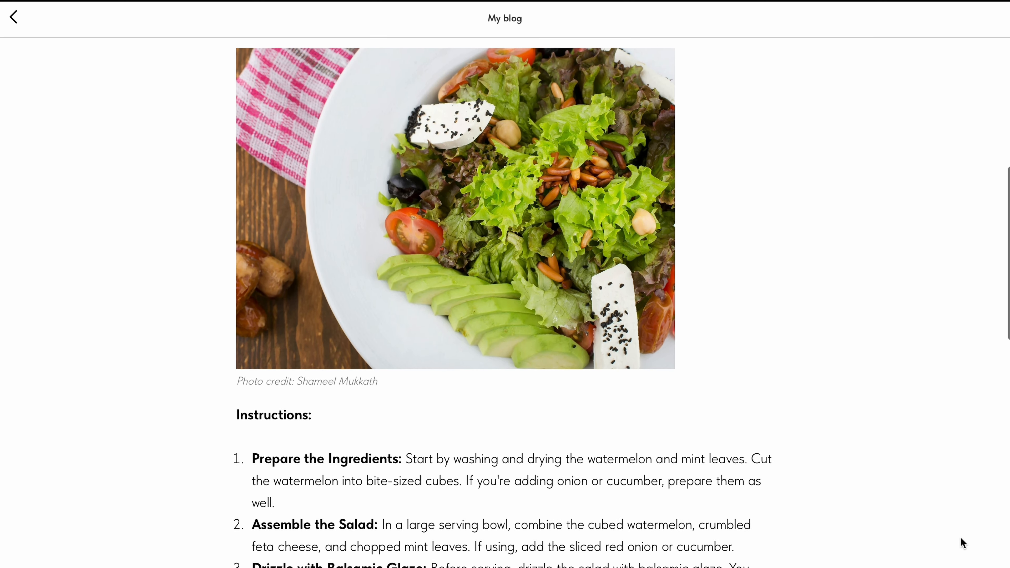
{"action": "left_click", "coordinate": [13, 16]}
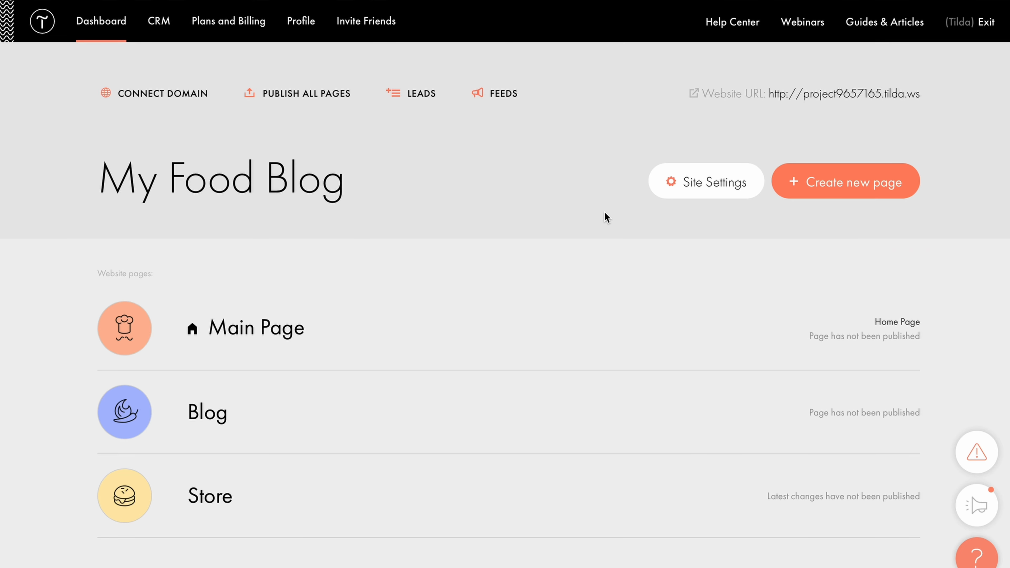
{"action": "mouse_move", "coordinate": [504, 93]}
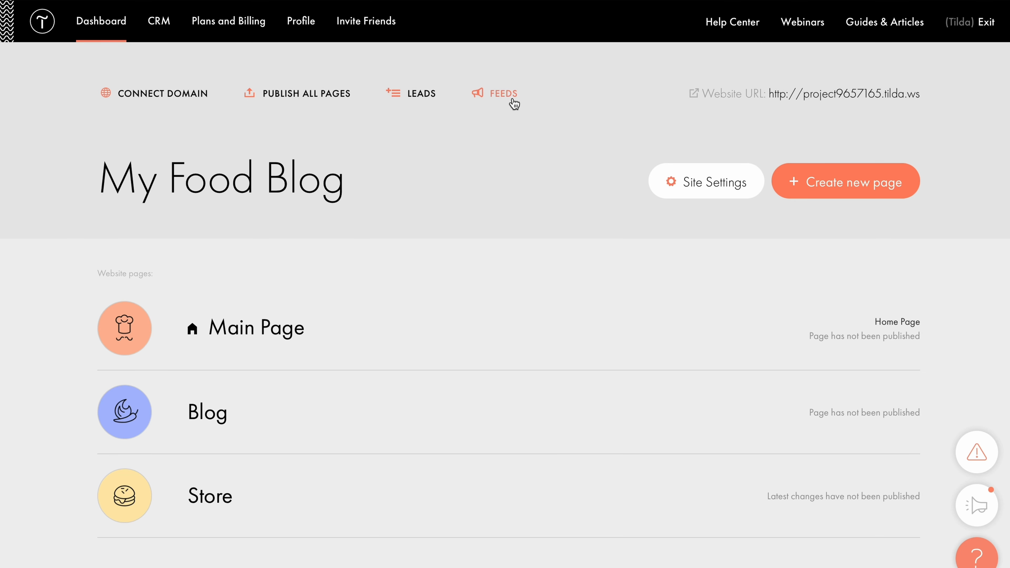
Step: From Feeds, add a new post to the My blog feed and open it for editing
{"action": "left_click", "coordinate": [504, 94]}
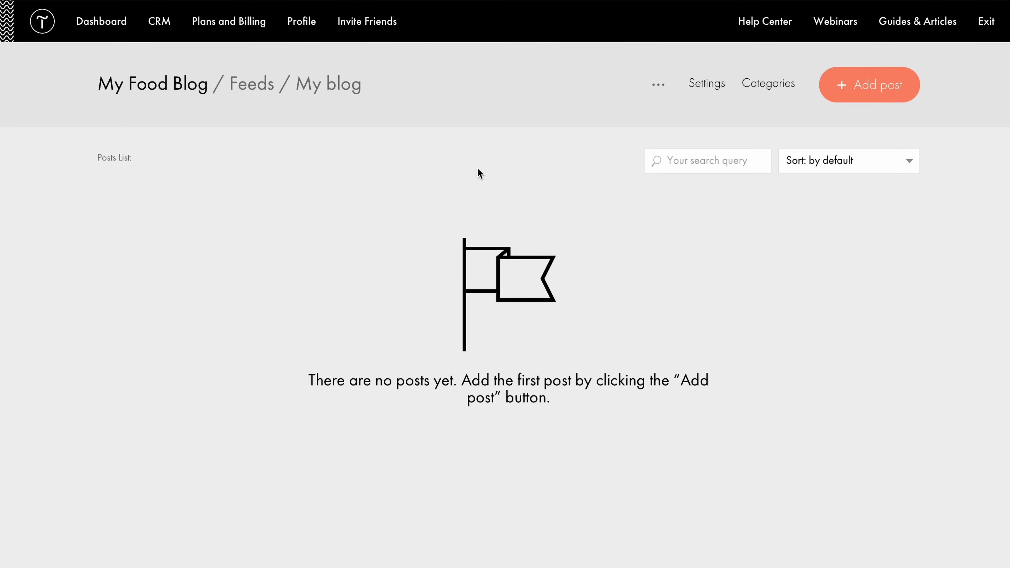
{"action": "left_click", "coordinate": [869, 84]}
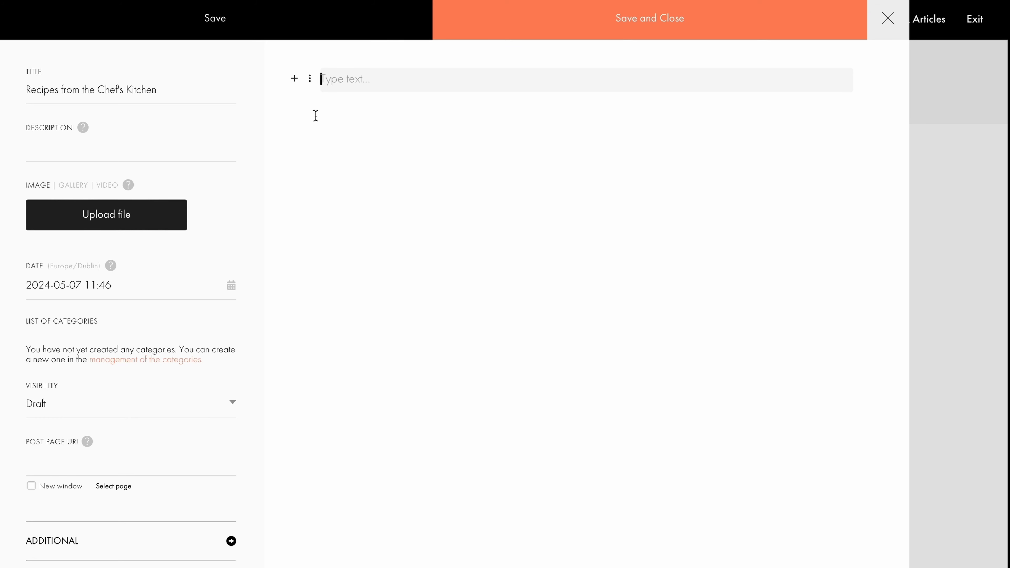
{"action": "left_click", "coordinate": [294, 79]}
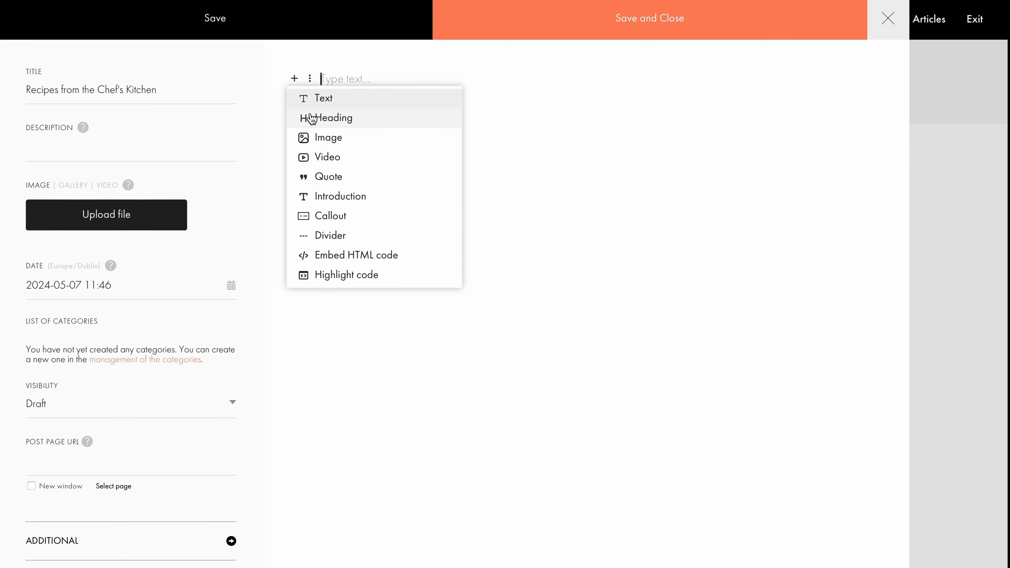
{"action": "mouse_move", "coordinate": [326, 157]}
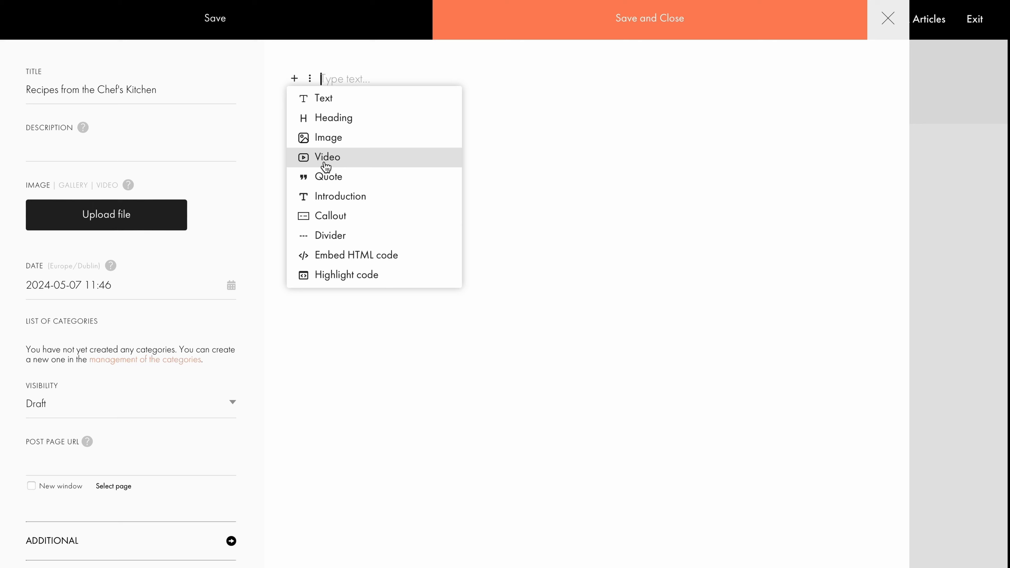
{"action": "mouse_move", "coordinate": [338, 215]}
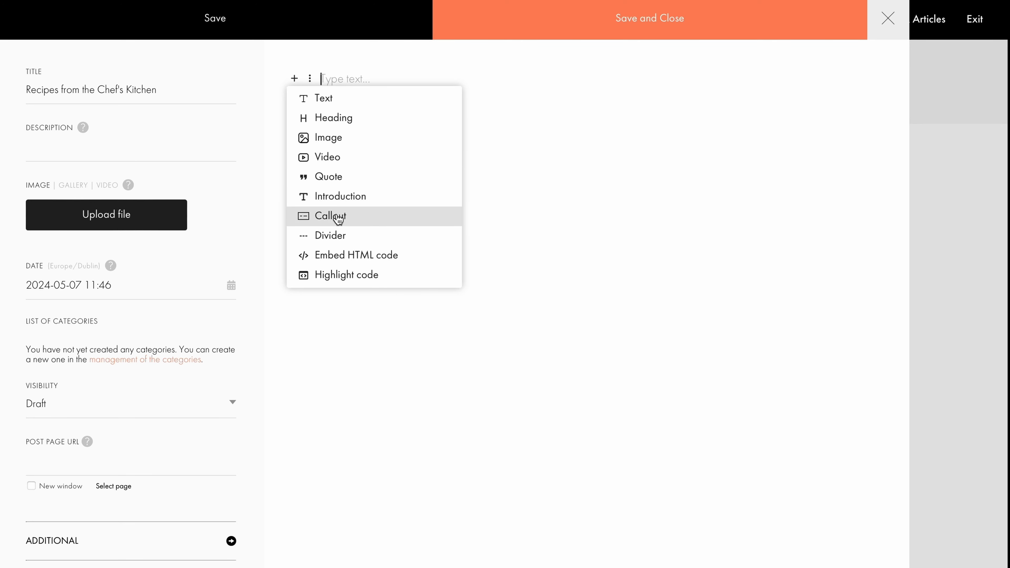
{"action": "mouse_move", "coordinate": [342, 235]}
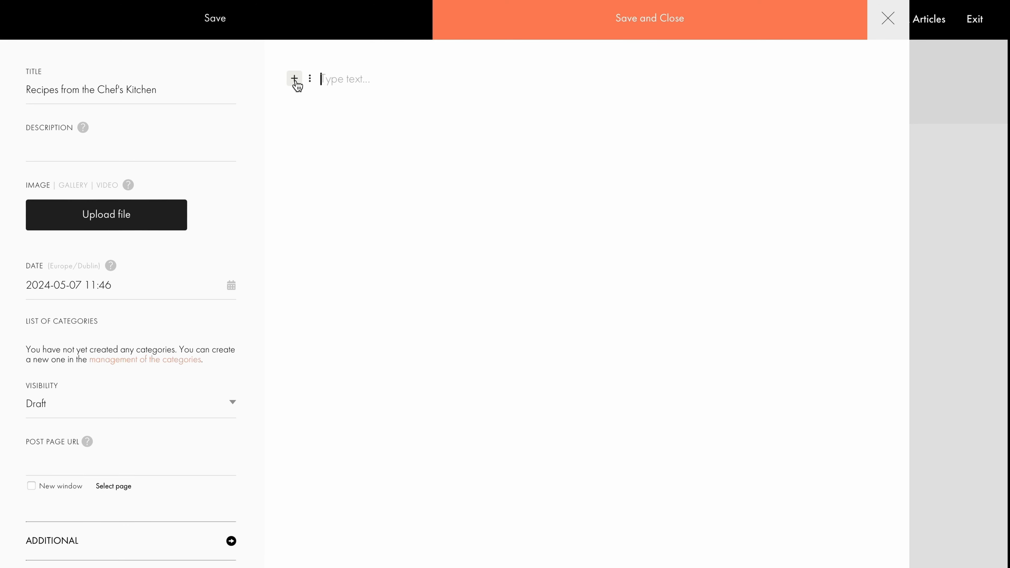
Step: Add a heading block reading 'The Perfect Summer Salad' as the first content block
{"action": "left_click", "coordinate": [293, 79]}
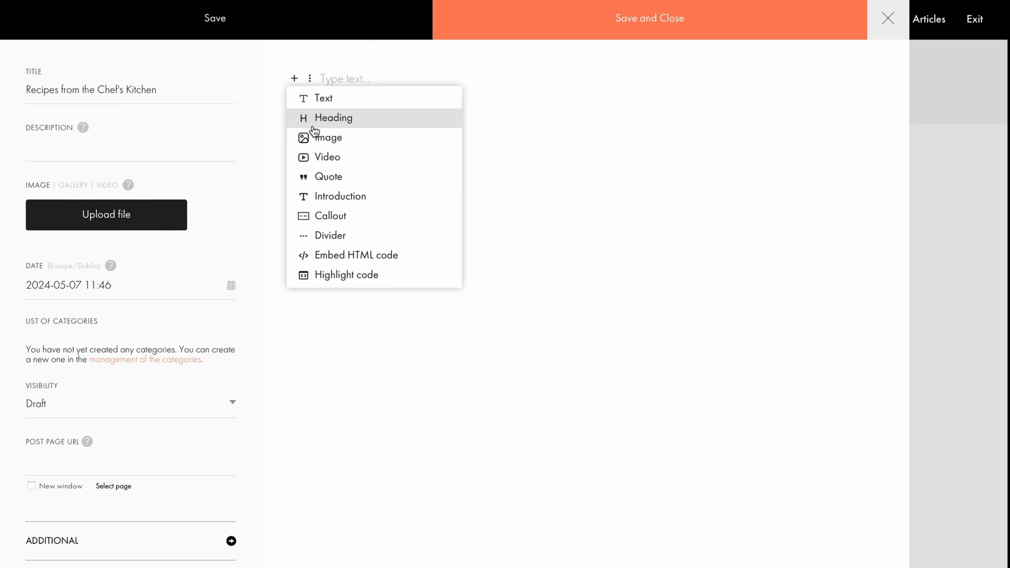
{"action": "left_click", "coordinate": [333, 117]}
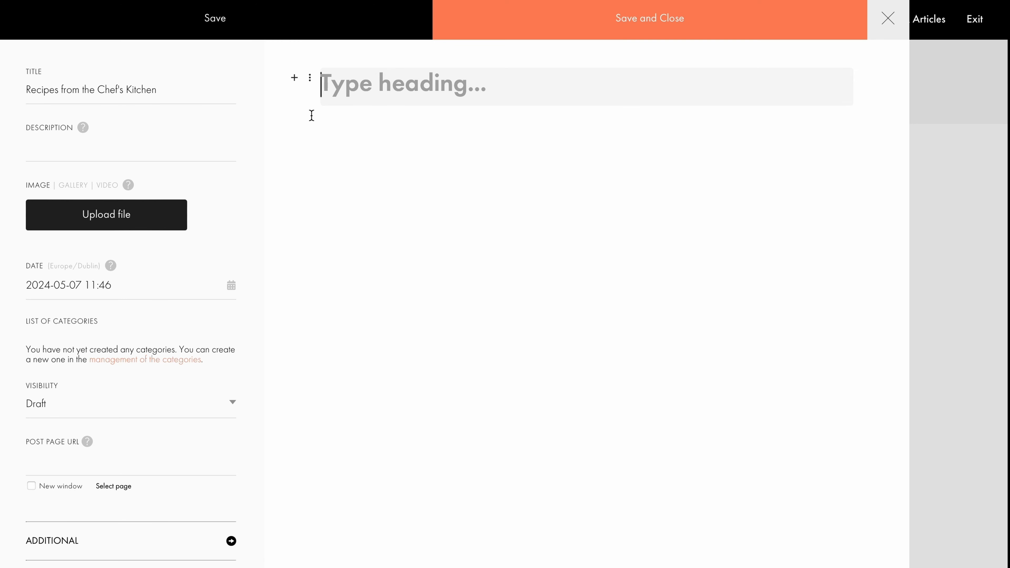
{"action": "type", "text": "The Perfect Summer Salad"}
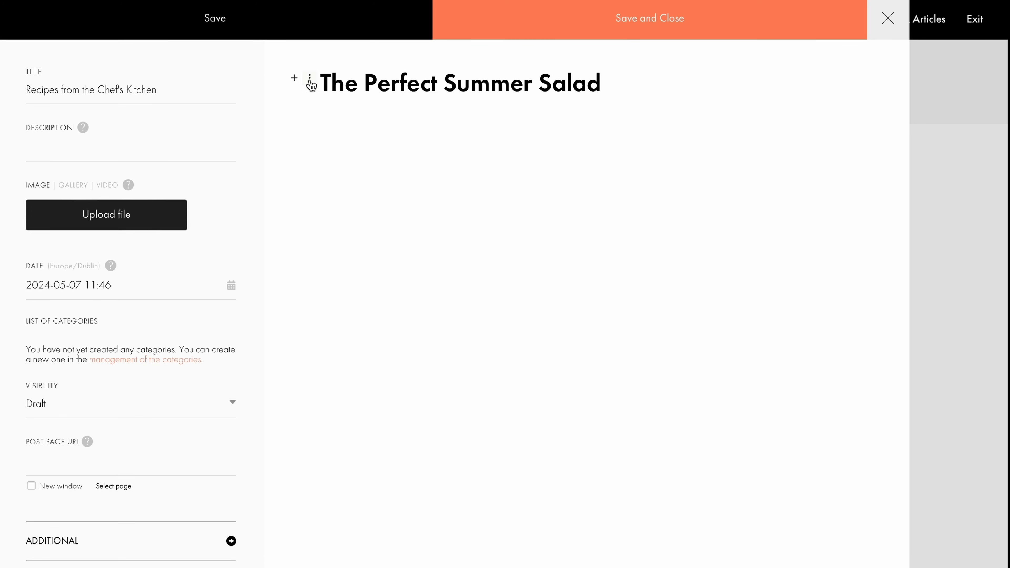
{"action": "left_click", "coordinate": [309, 79]}
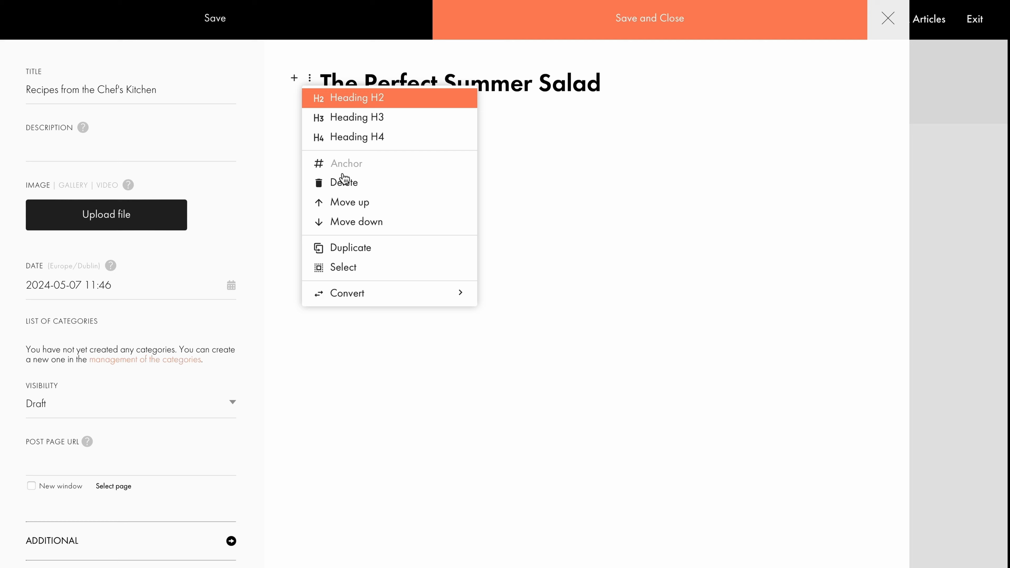
{"action": "mouse_move", "coordinate": [354, 222]}
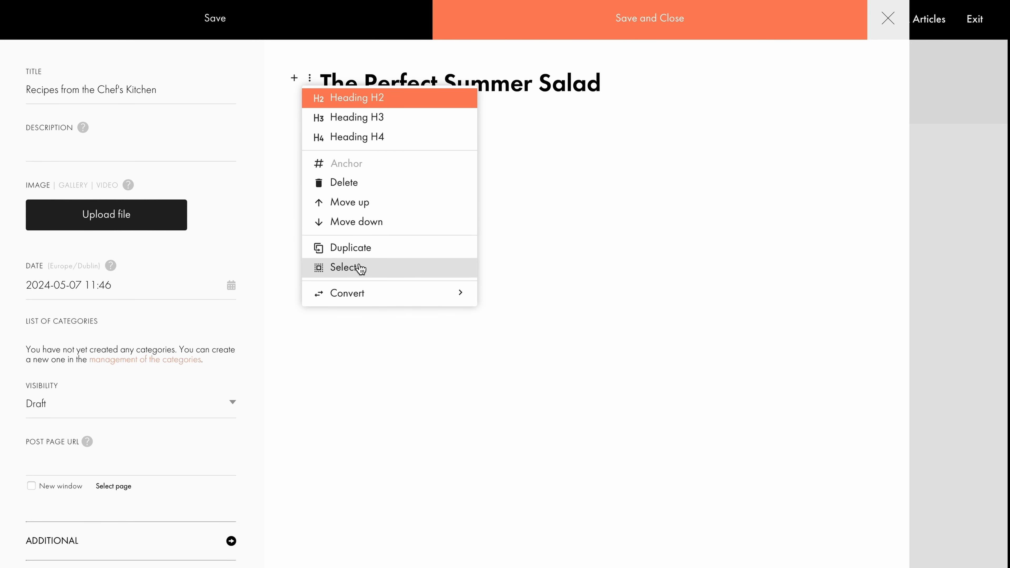
{"action": "mouse_move", "coordinate": [347, 293]}
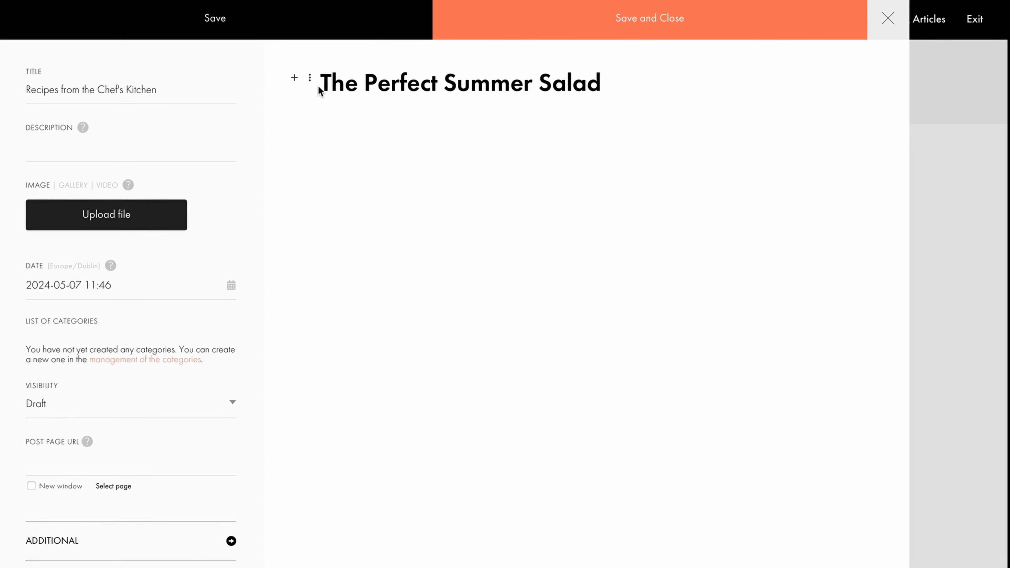
{"action": "left_click", "coordinate": [309, 77]}
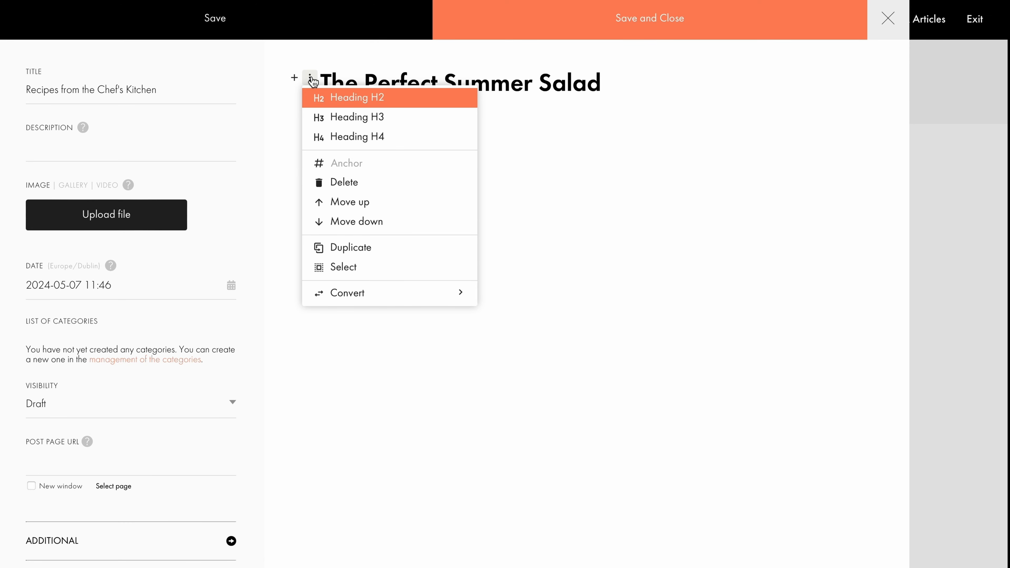
{"action": "mouse_move", "coordinate": [328, 121]}
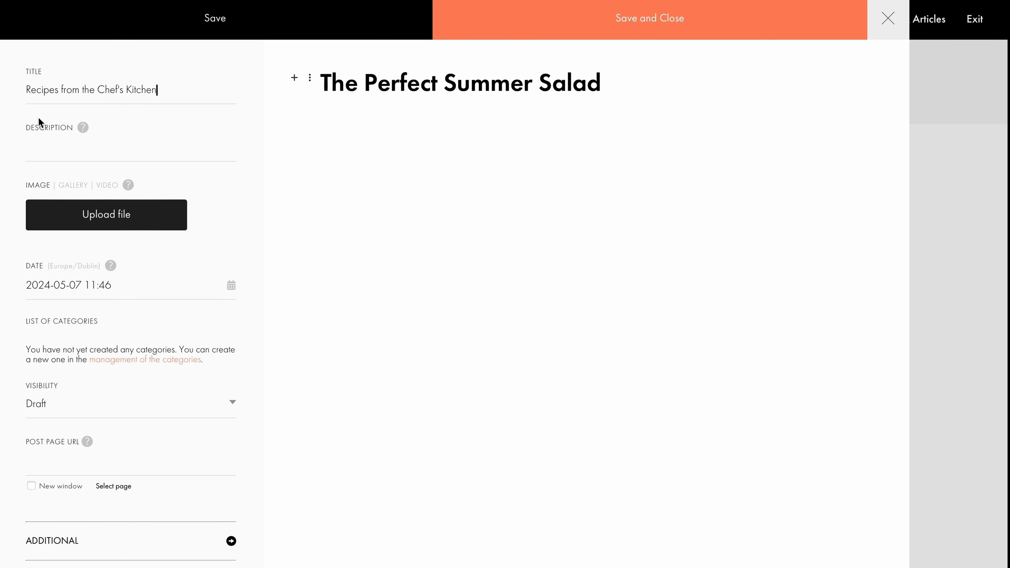
{"action": "mouse_move", "coordinate": [172, 100]}
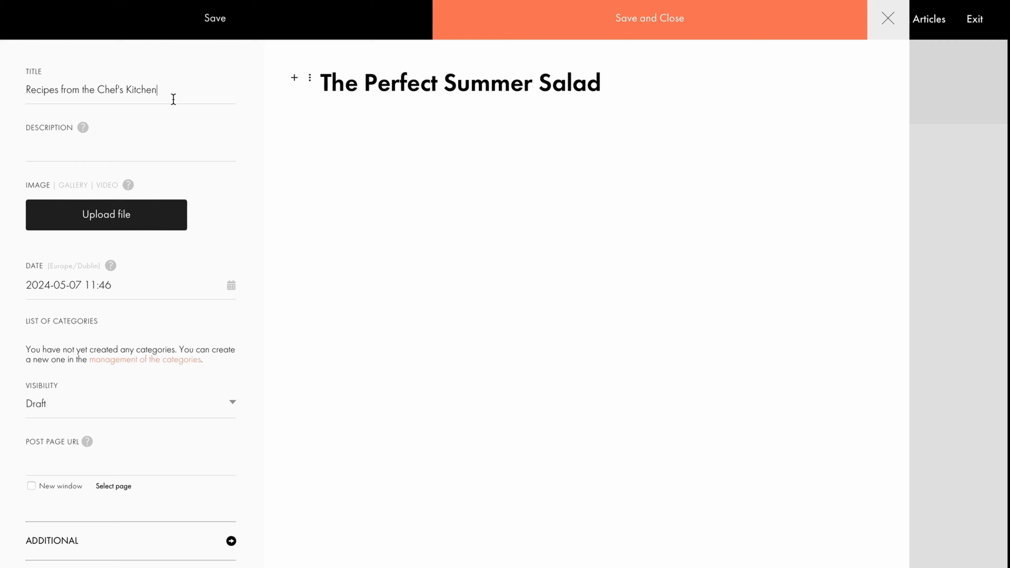
Step: Add a text block under the heading with the intro, Watermelon Feta Salad ingredients and numbered instructions
{"action": "left_click", "coordinate": [295, 79]}
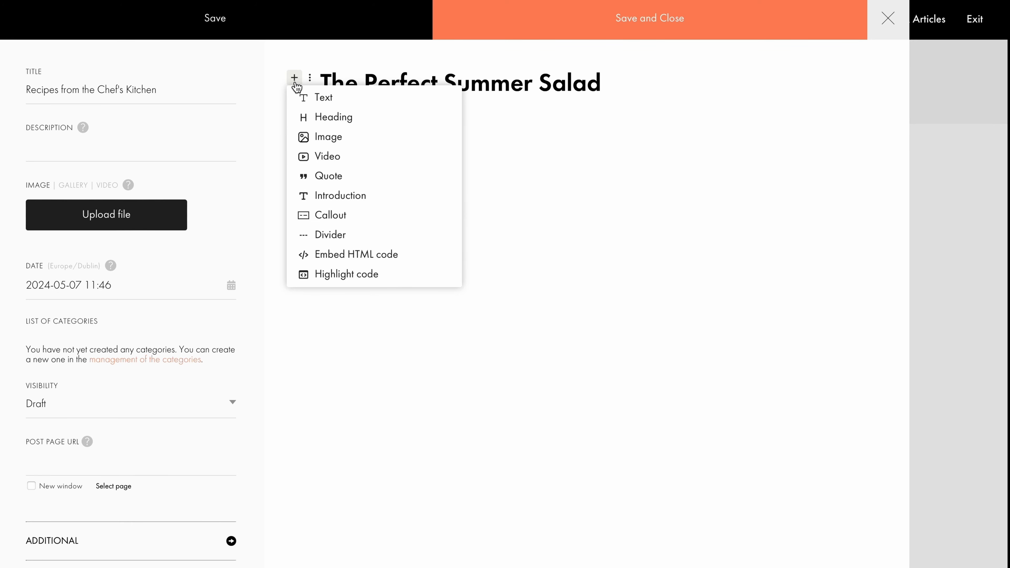
{"action": "left_click", "coordinate": [324, 98]}
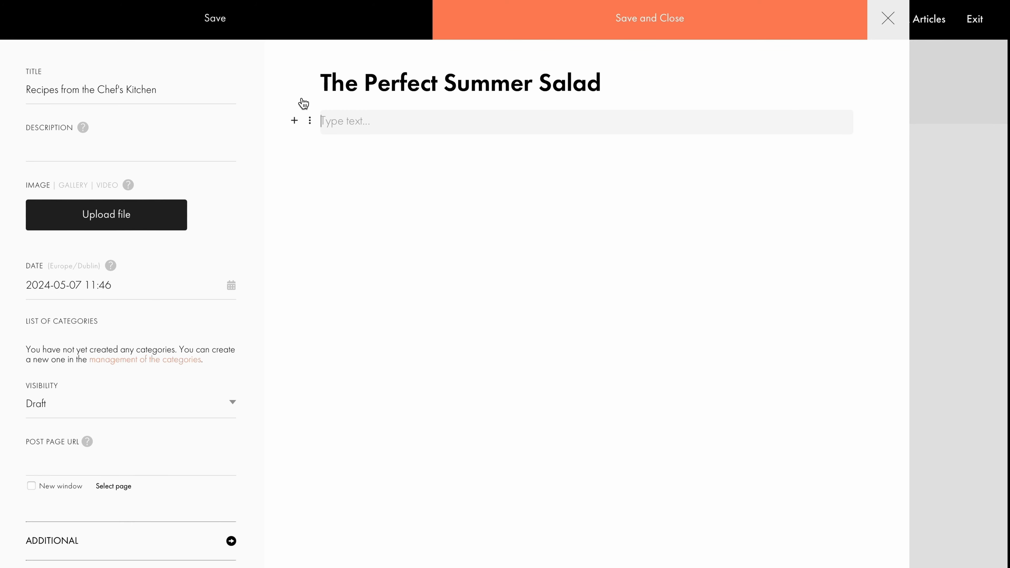
{"action": "type", "text": "This perfect summer salad combines fresh, vibrant ingredients..."}
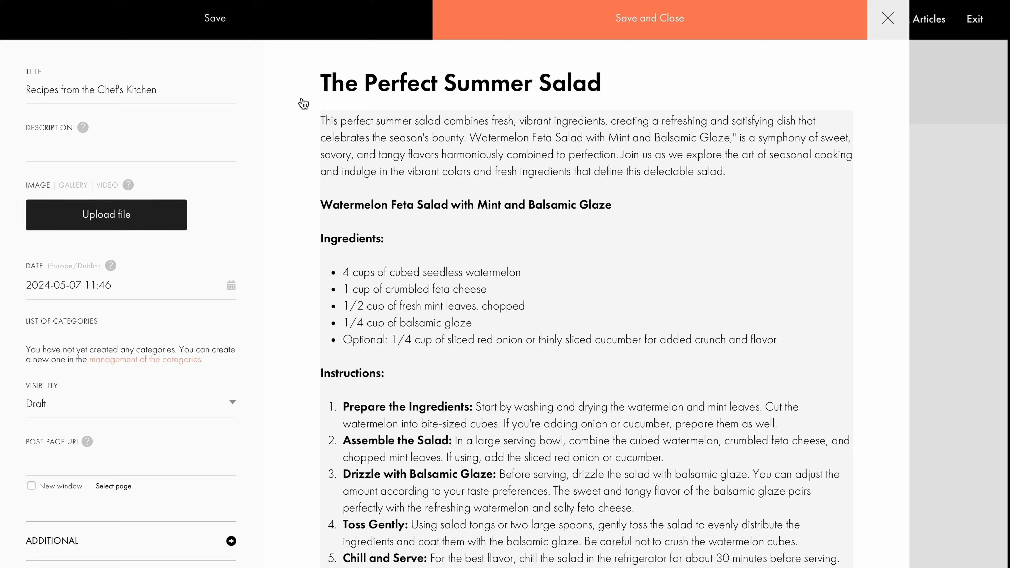
{"action": "mouse_move", "coordinate": [303, 101]}
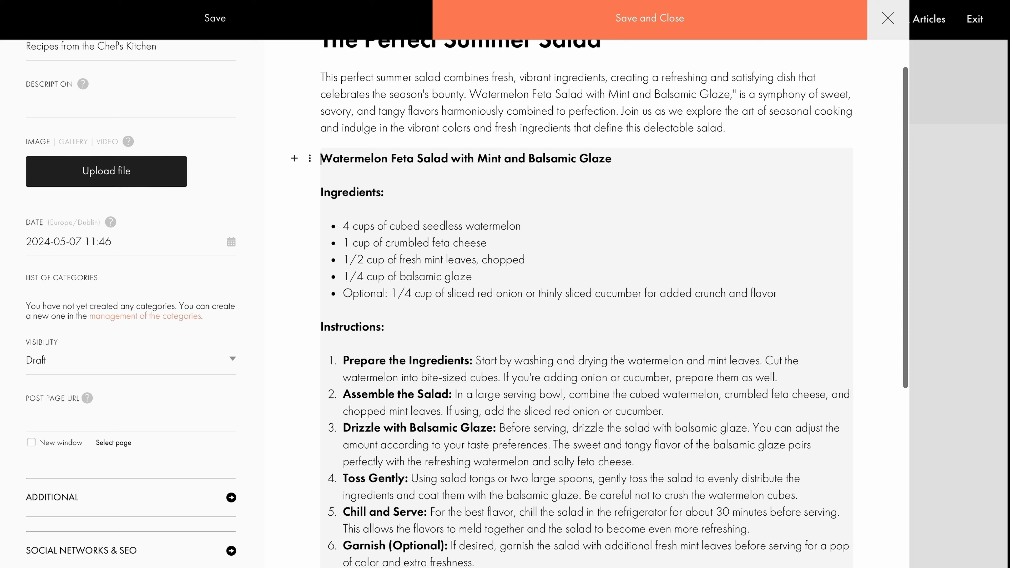
Step: Separate the intro paragraph from the recipe with a divider and bring up the block insertion list
{"action": "left_click", "coordinate": [310, 121]}
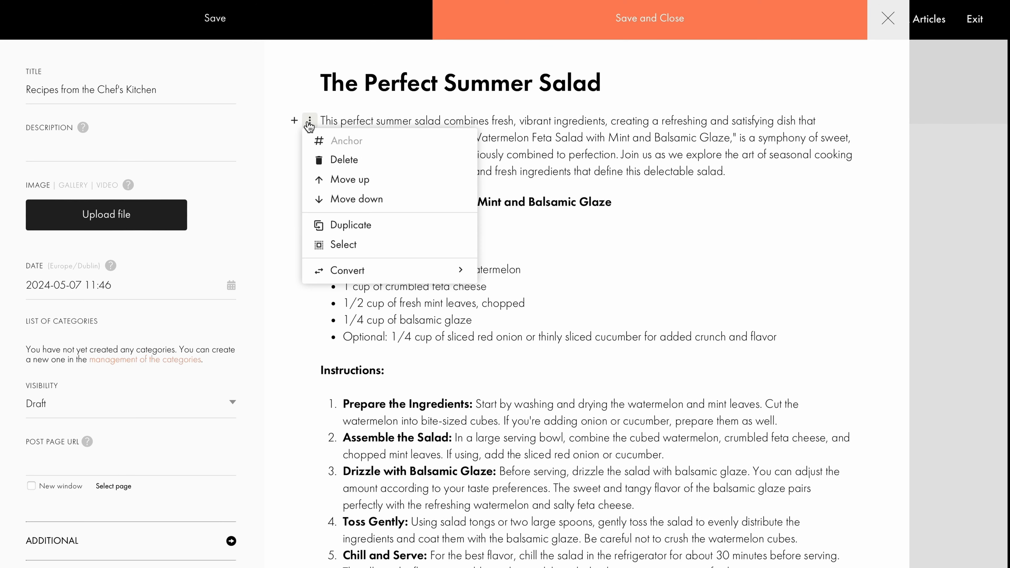
{"action": "mouse_move", "coordinate": [347, 270]}
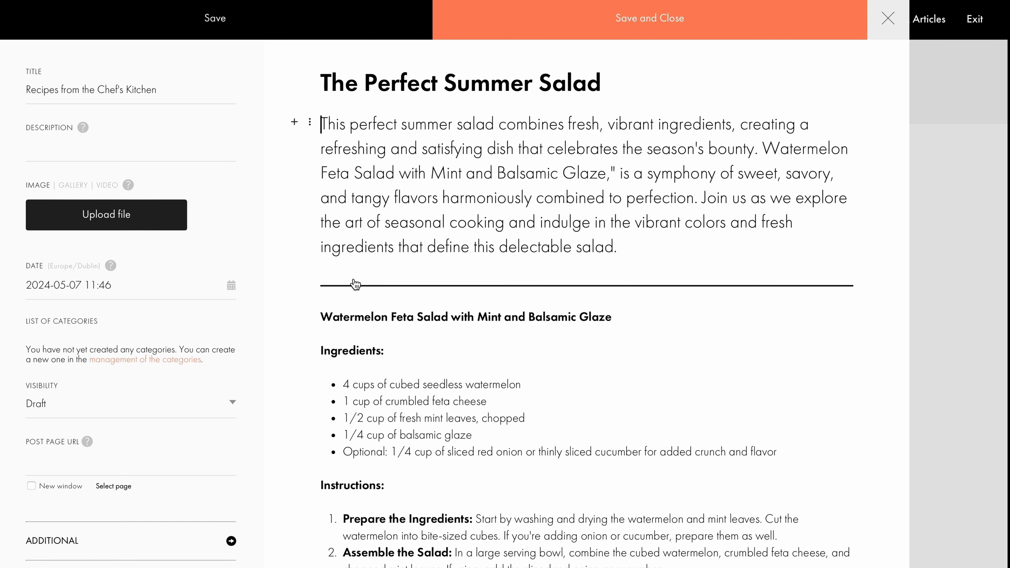
{"action": "left_click", "coordinate": [309, 285]}
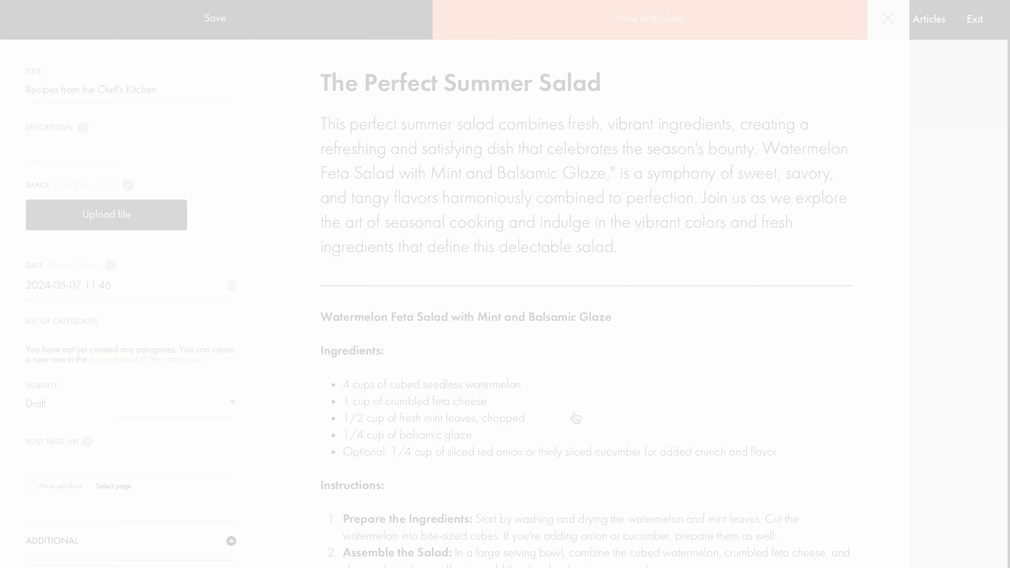
{"action": "scroll", "scroll_direction": "down", "scroll_amount": 3}
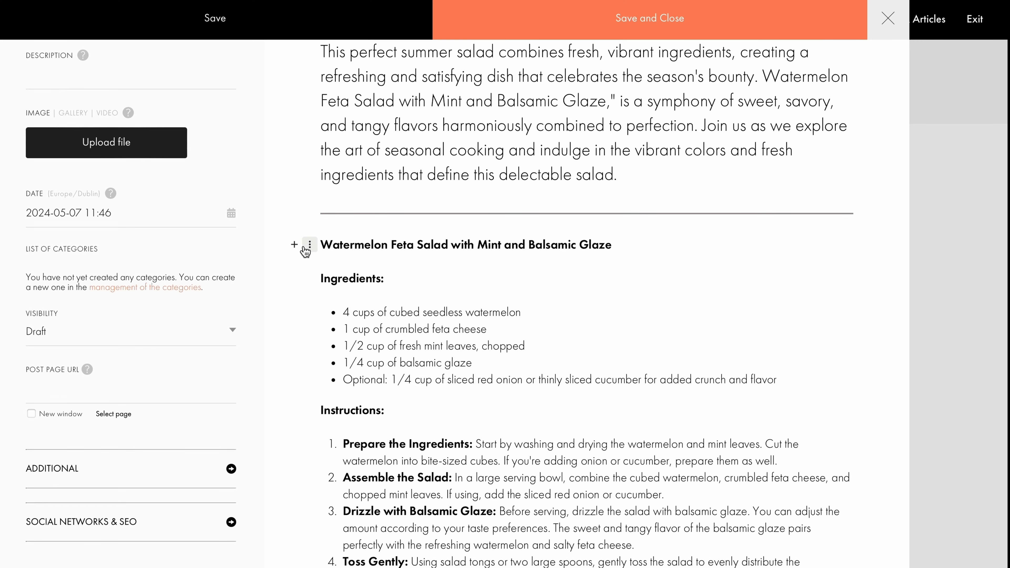
{"action": "left_click", "coordinate": [294, 244]}
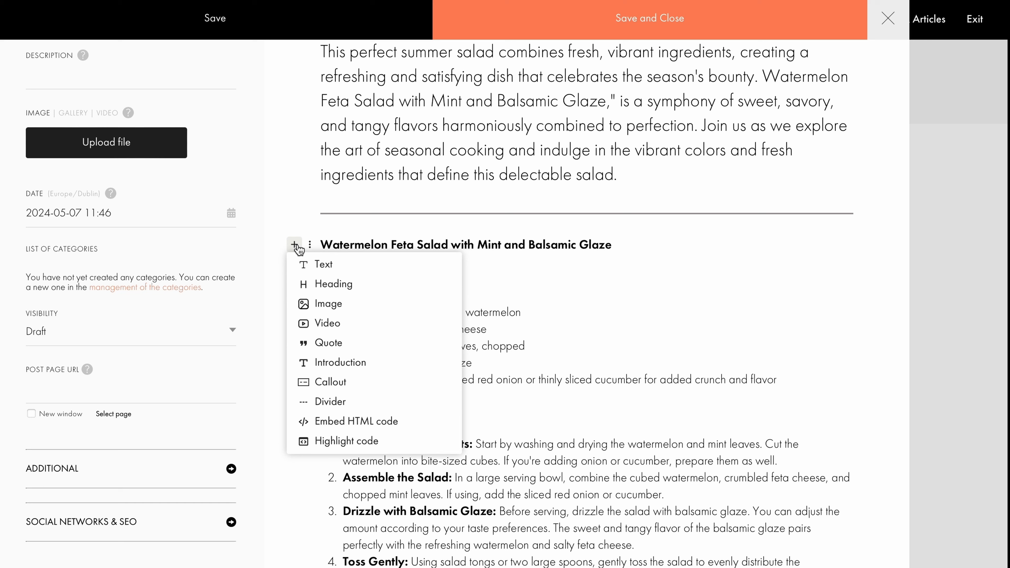
Step: Insert an image block and upload the salad bowl photo between the ingredients and instructions
{"action": "left_click", "coordinate": [327, 304]}
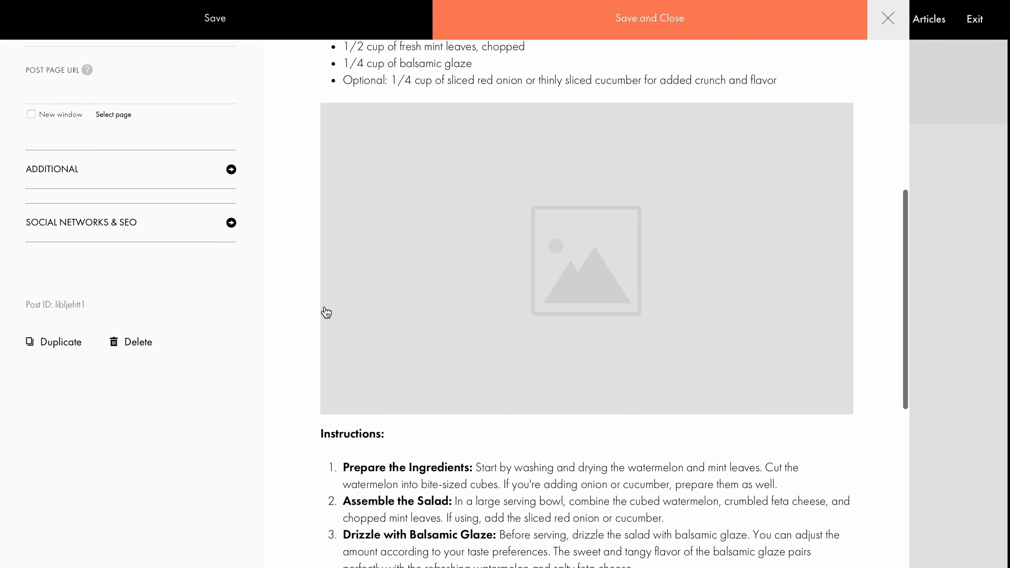
{"action": "left_click", "coordinate": [586, 261]}
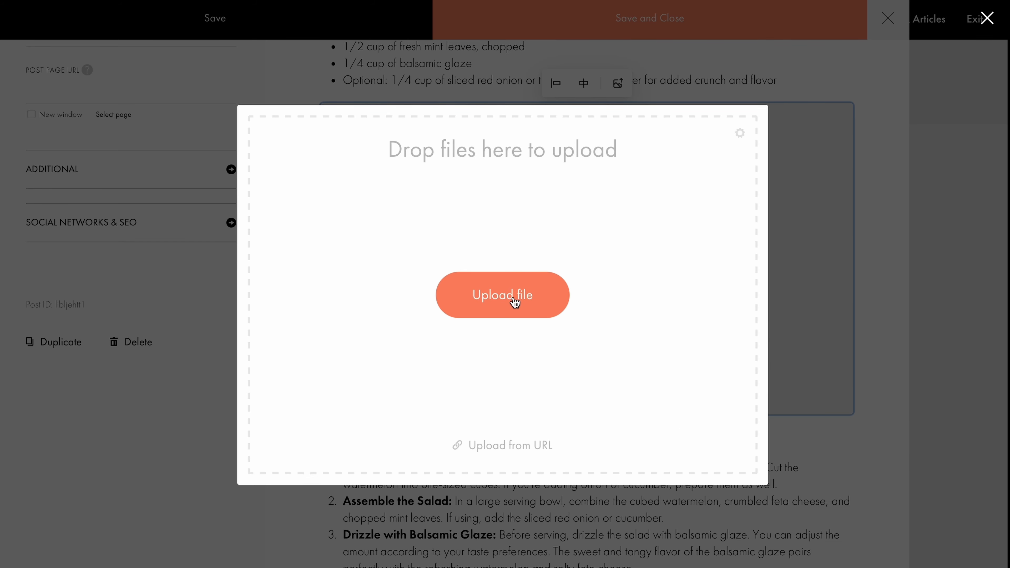
{"action": "left_click", "coordinate": [502, 295]}
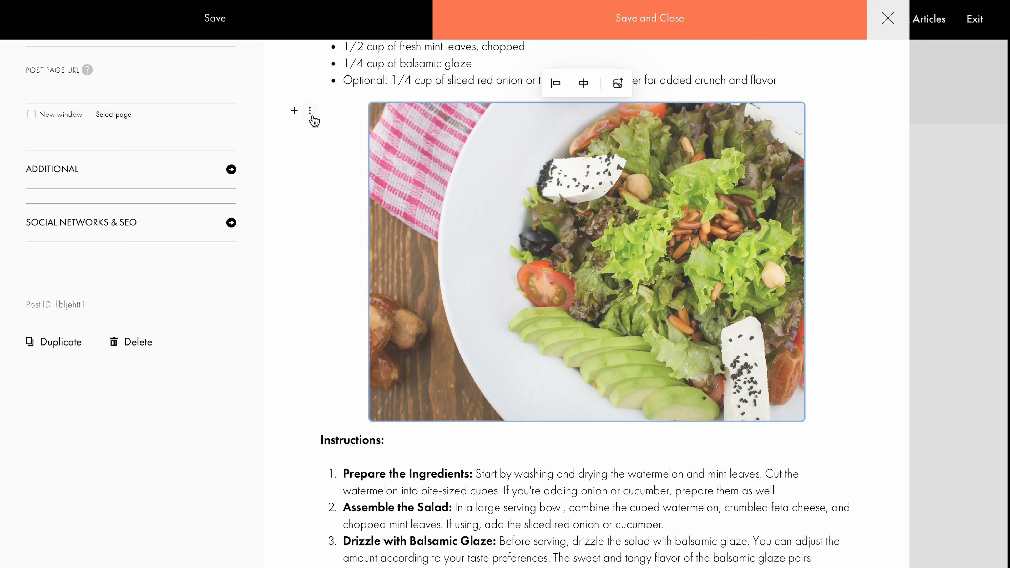
{"action": "left_click", "coordinate": [309, 110]}
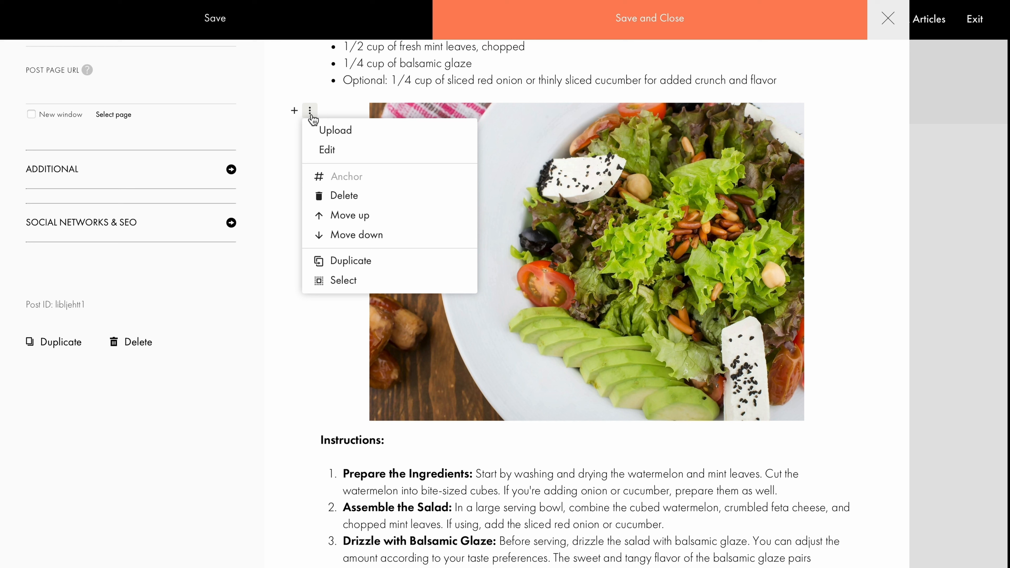
Step: Give the photo alt text 'The Perfect Summer Salad' and caption 'Photo credit: Shameel Mukkath', then apply
{"action": "left_click", "coordinate": [326, 150]}
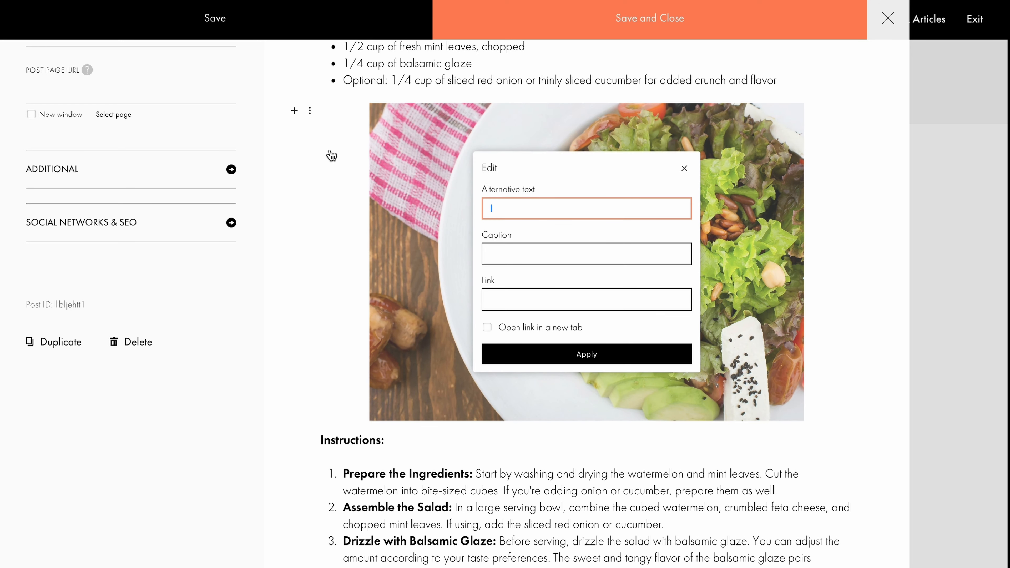
{"action": "type", "text": "The Perfect Summer Salad"}
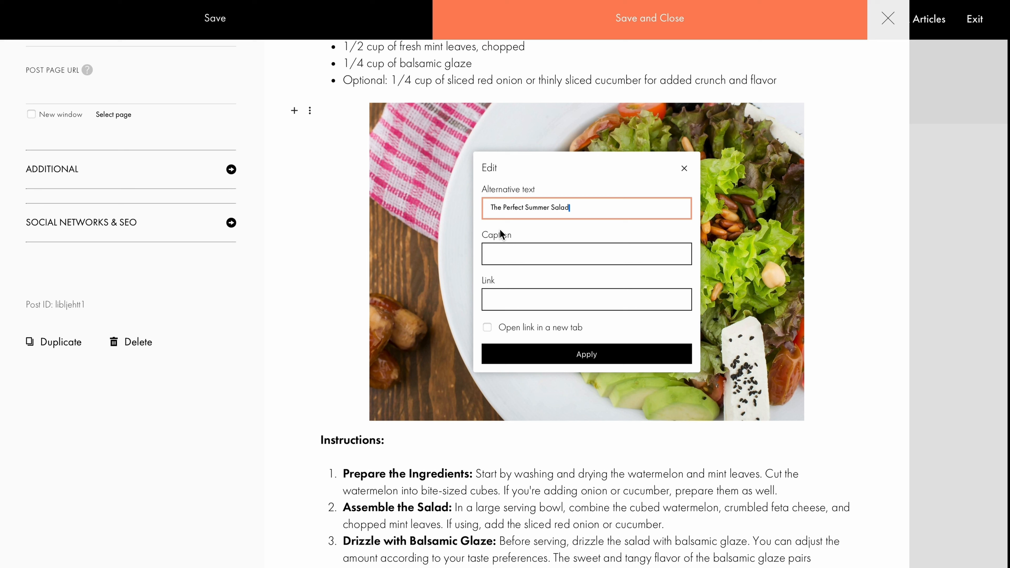
{"action": "left_click", "coordinate": [585, 253]}
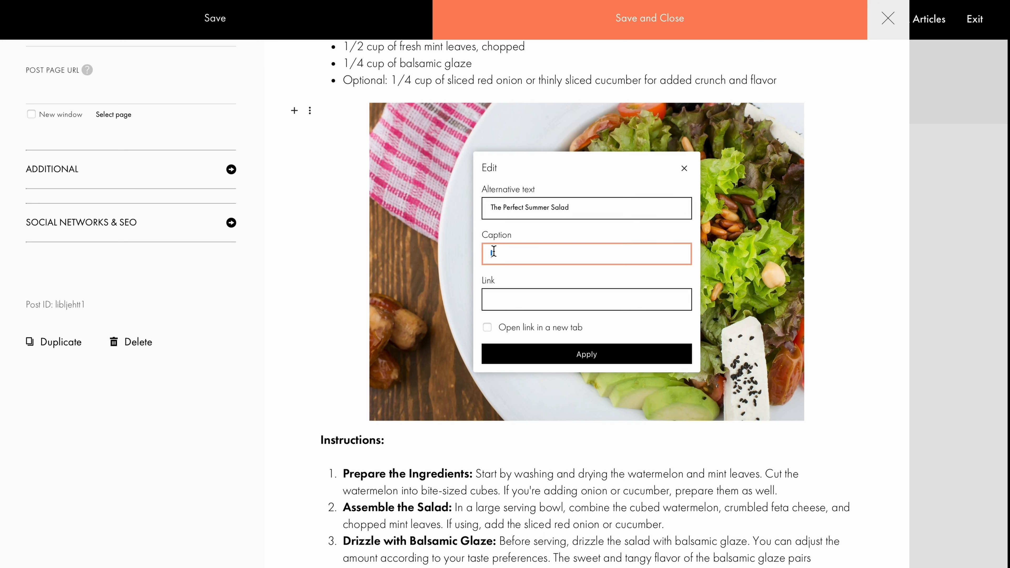
{"action": "type", "text": "Photo credit: Shameel Mukkath"}
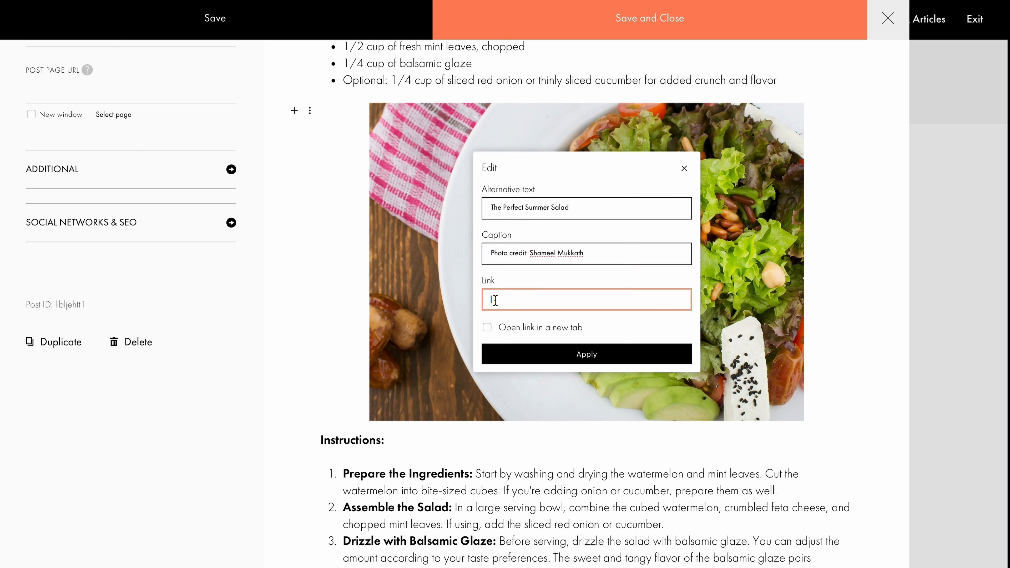
{"action": "left_click", "coordinate": [585, 354]}
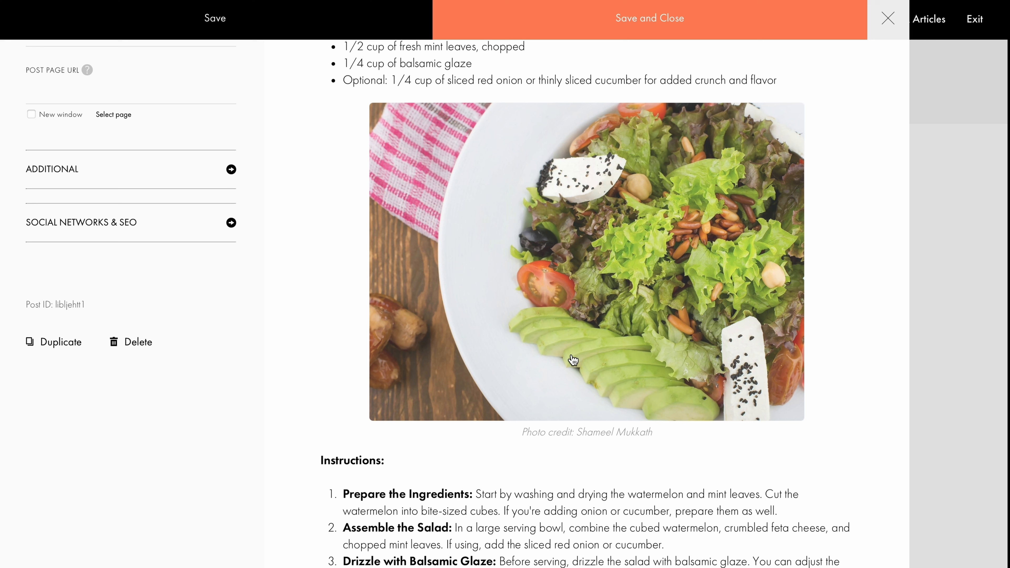
{"action": "left_click", "coordinate": [295, 110]}
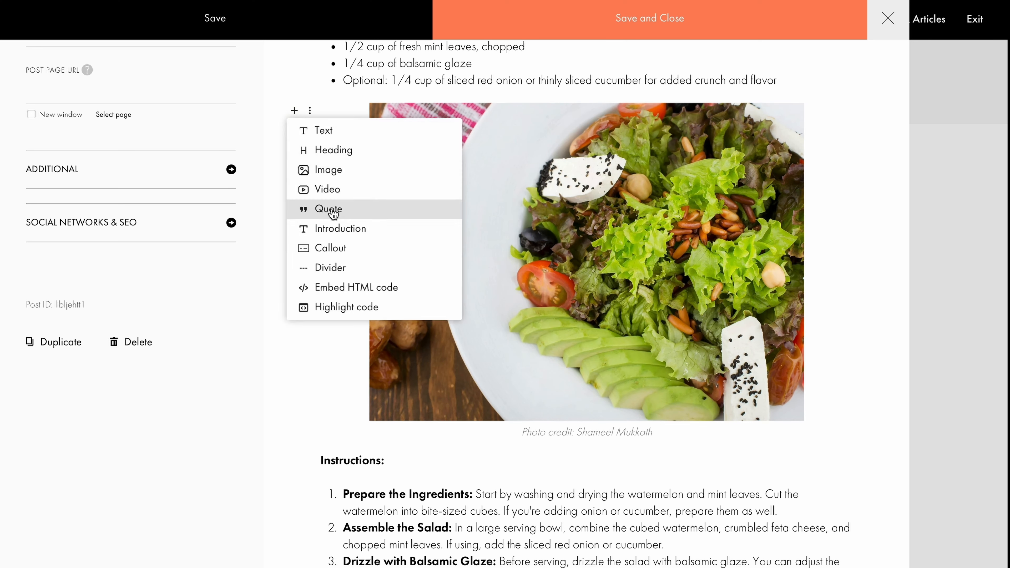
Step: Add a quote about simplicity in the kitchen and move it to the end of the post
{"action": "left_click", "coordinate": [328, 209]}
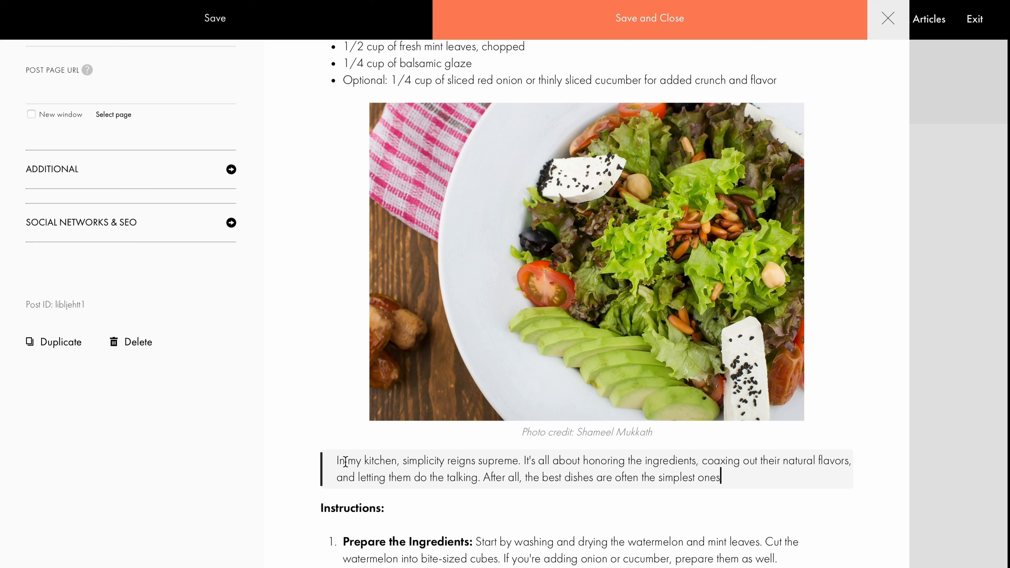
{"action": "mouse_move", "coordinate": [308, 459]}
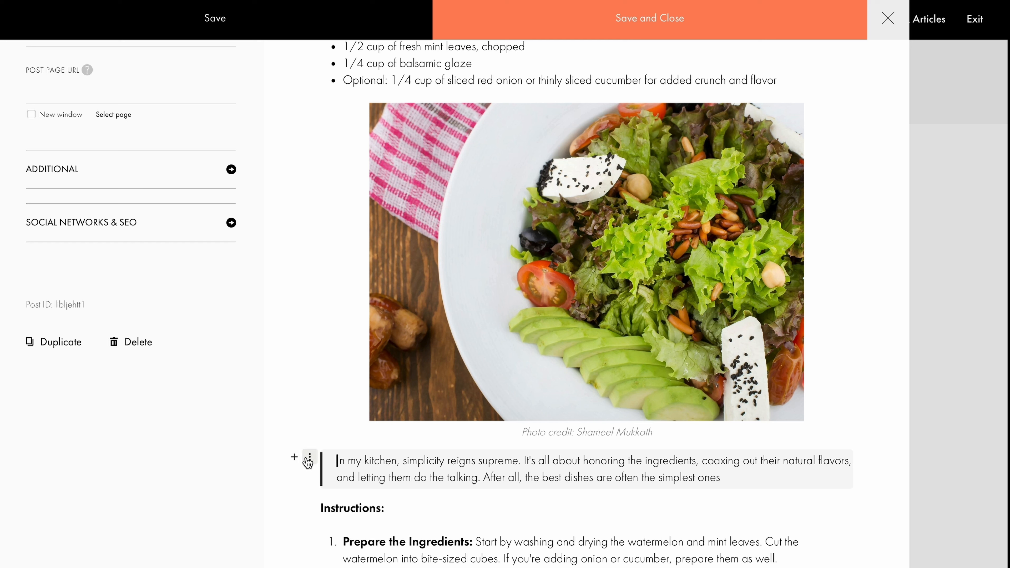
{"action": "left_click", "coordinate": [307, 458]}
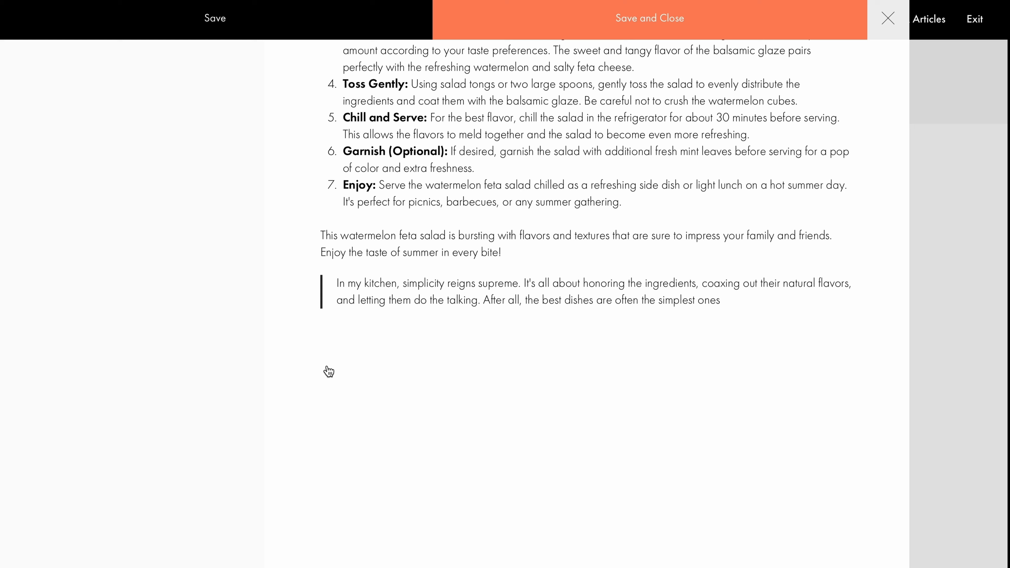
Step: Embed the Vimeo chef-tossing-salad video after the quote and confirm its link in Edit video
{"action": "left_click", "coordinate": [293, 280]}
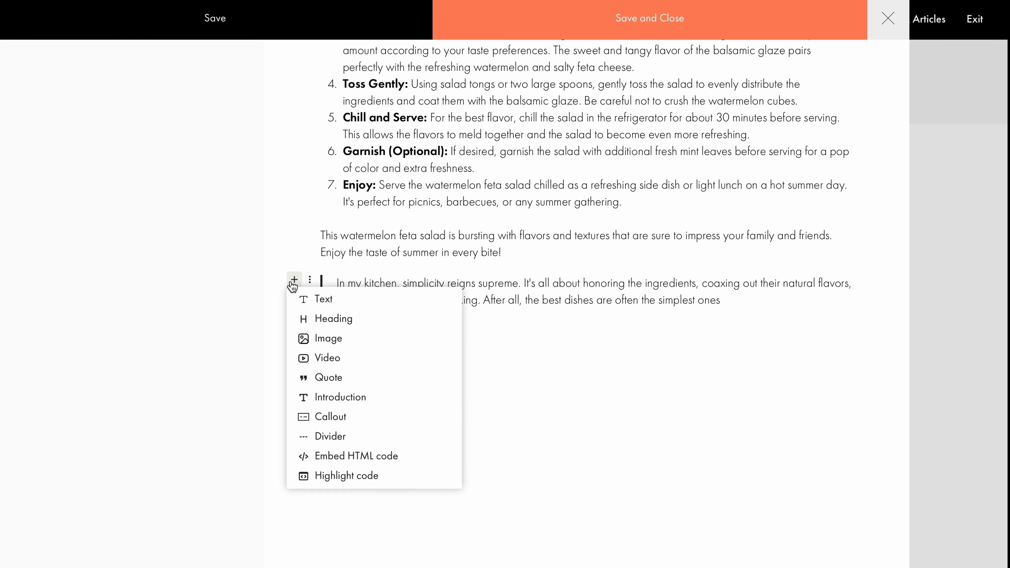
{"action": "left_click", "coordinate": [327, 358]}
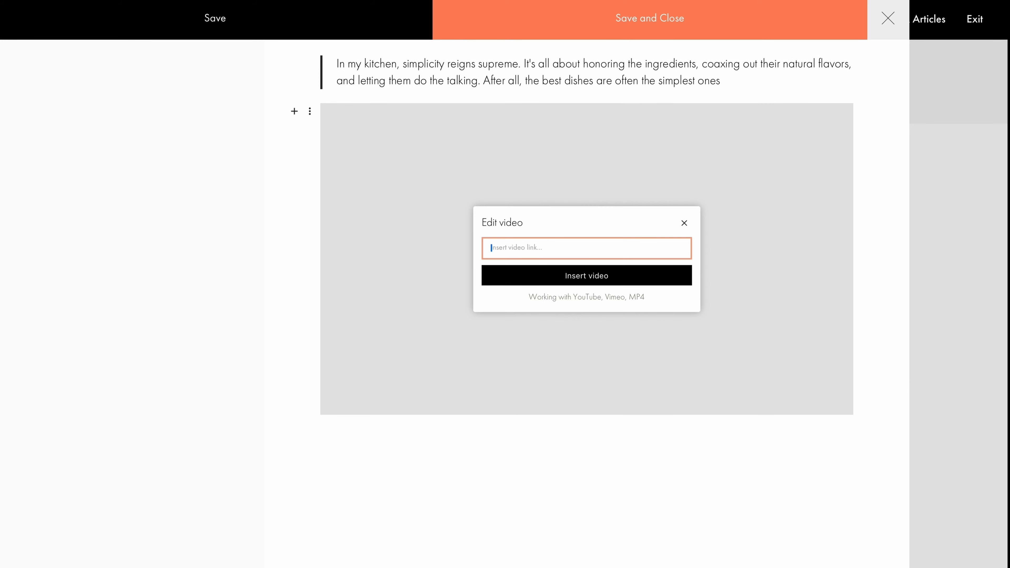
{"action": "left_click", "coordinate": [586, 275]}
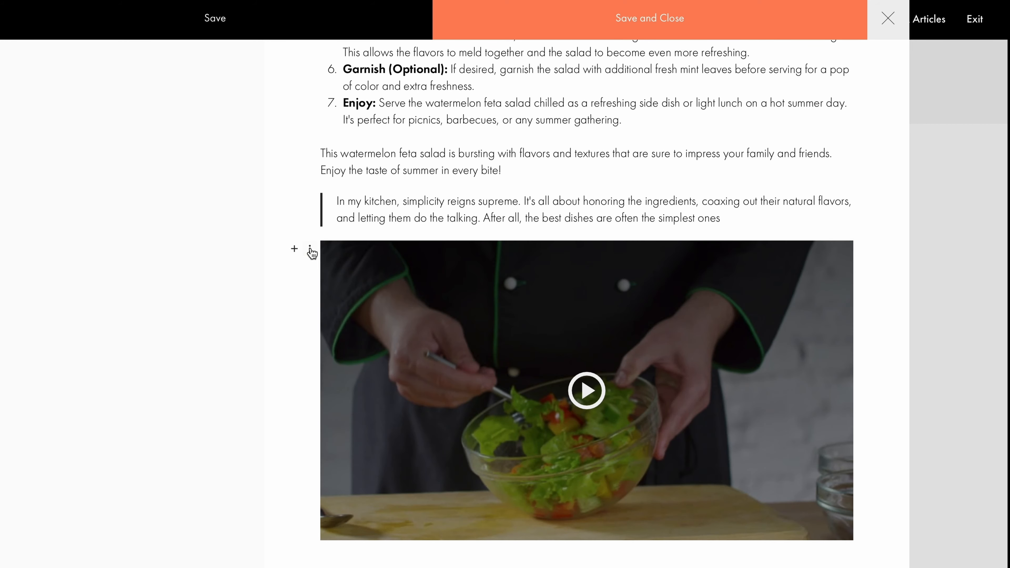
{"action": "left_click", "coordinate": [309, 250]}
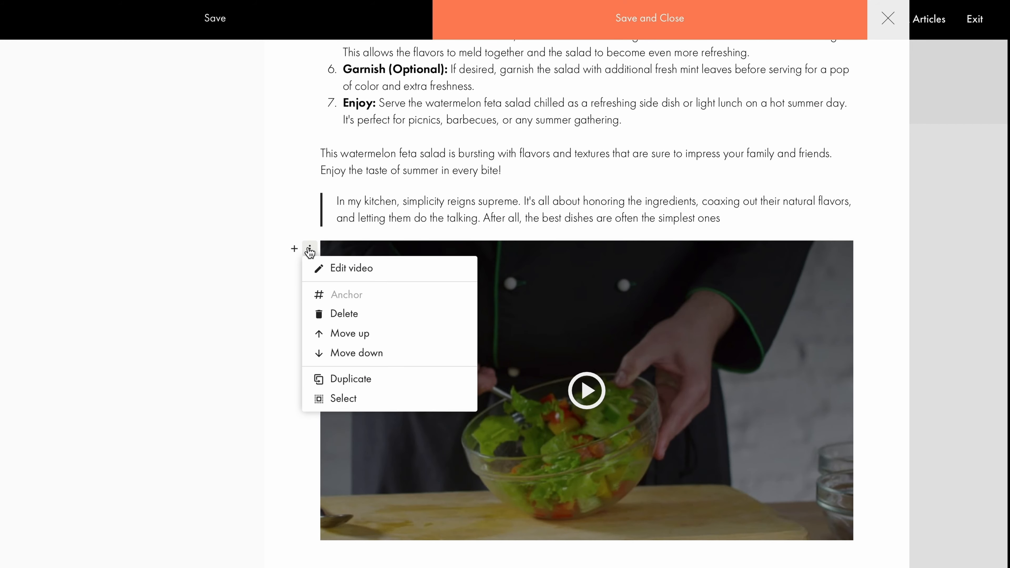
{"action": "left_click", "coordinate": [350, 267]}
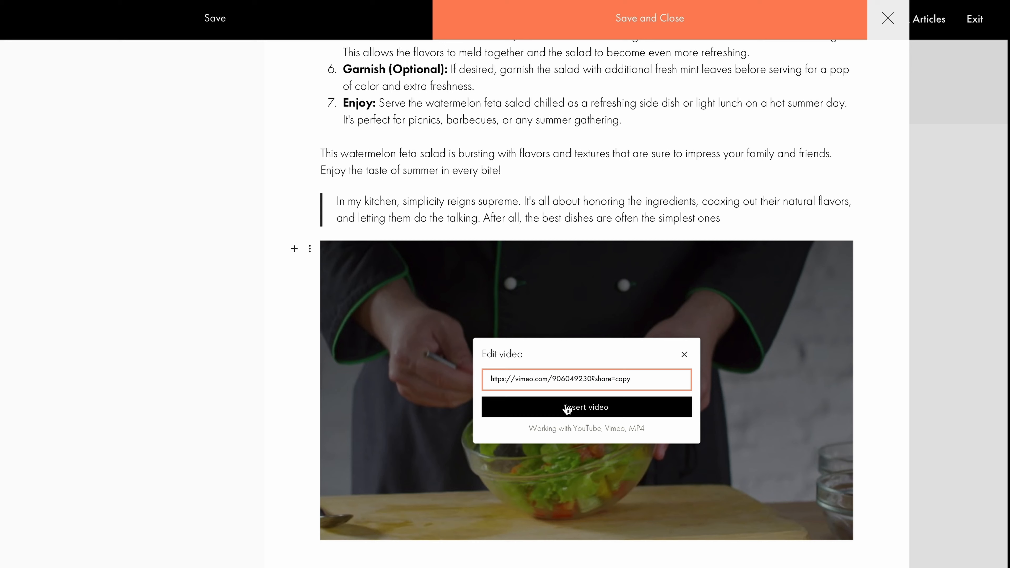
{"action": "left_click", "coordinate": [586, 407]}
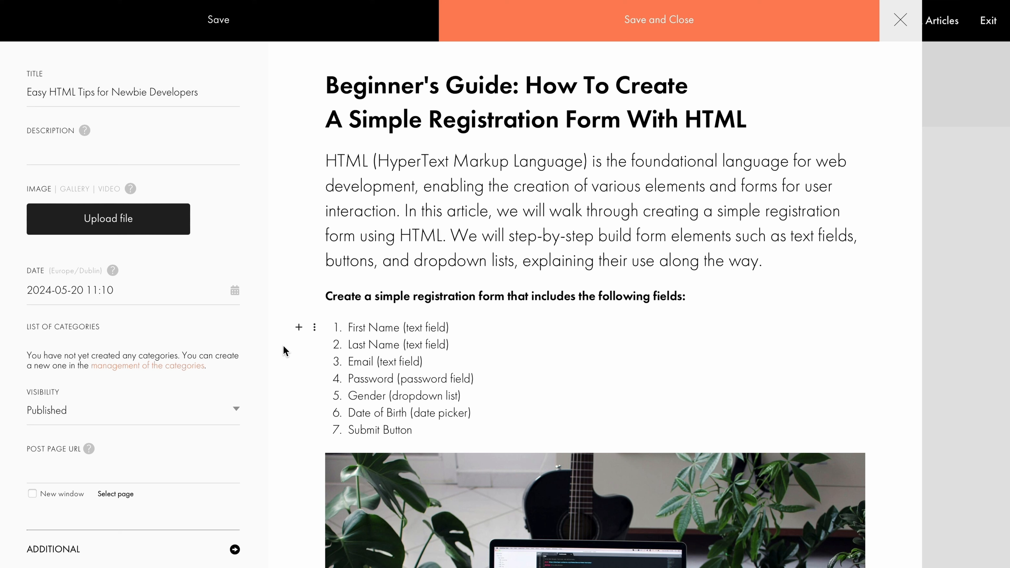
{"action": "mouse_move", "coordinate": [298, 326]}
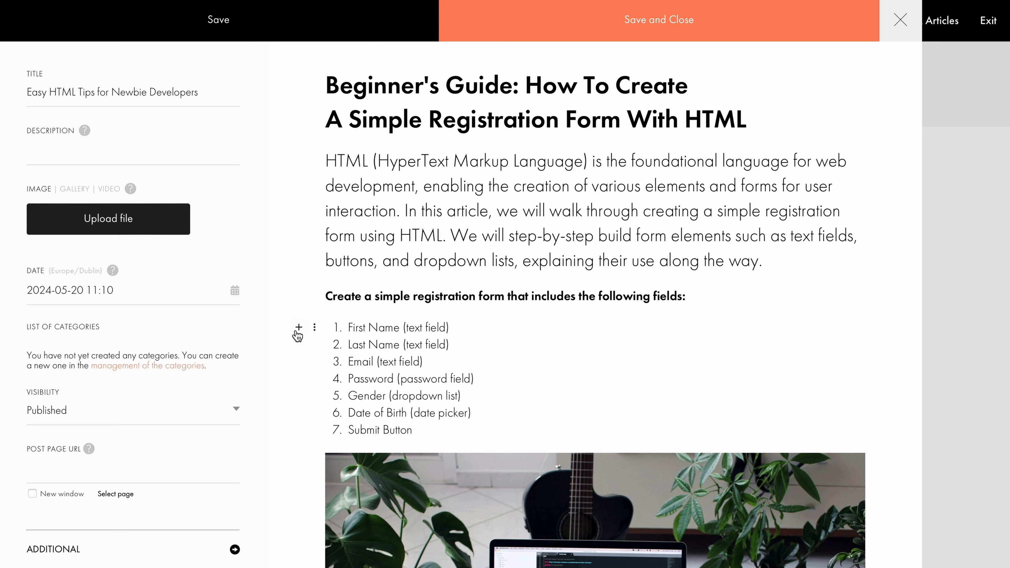
Step: Open the Easy HTML Tips post and scroll through its preview with the registration-form code snippet
{"action": "left_click", "coordinate": [298, 327]}
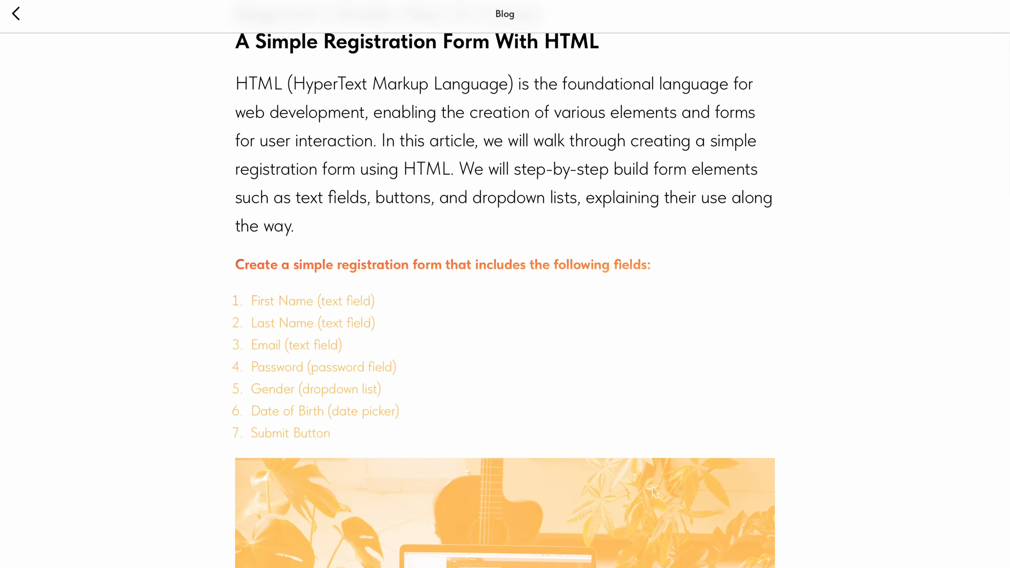
{"action": "scroll", "scroll_direction": "down", "scroll_amount": 3}
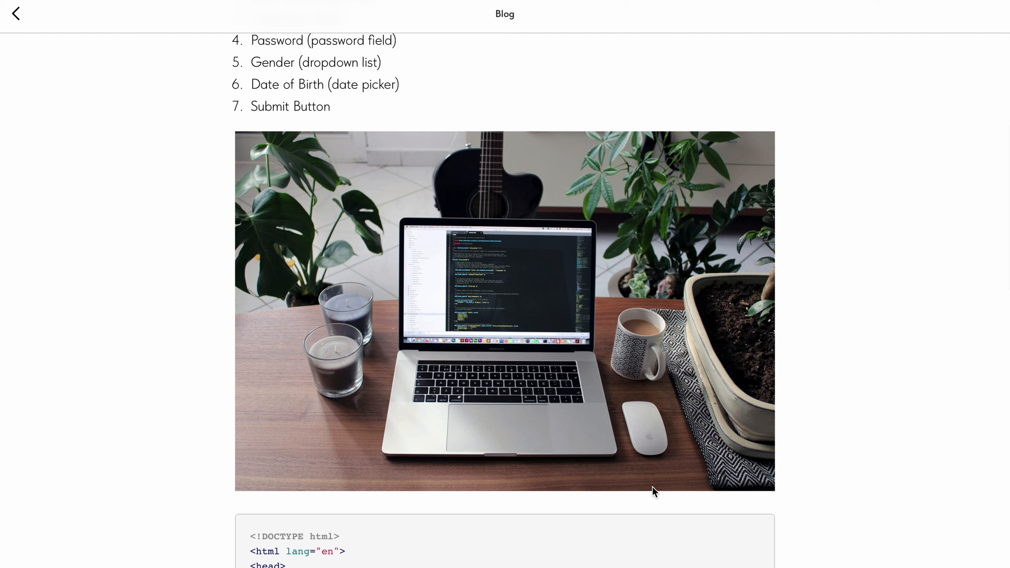
{"action": "scroll", "scroll_direction": "down", "scroll_amount": 3}
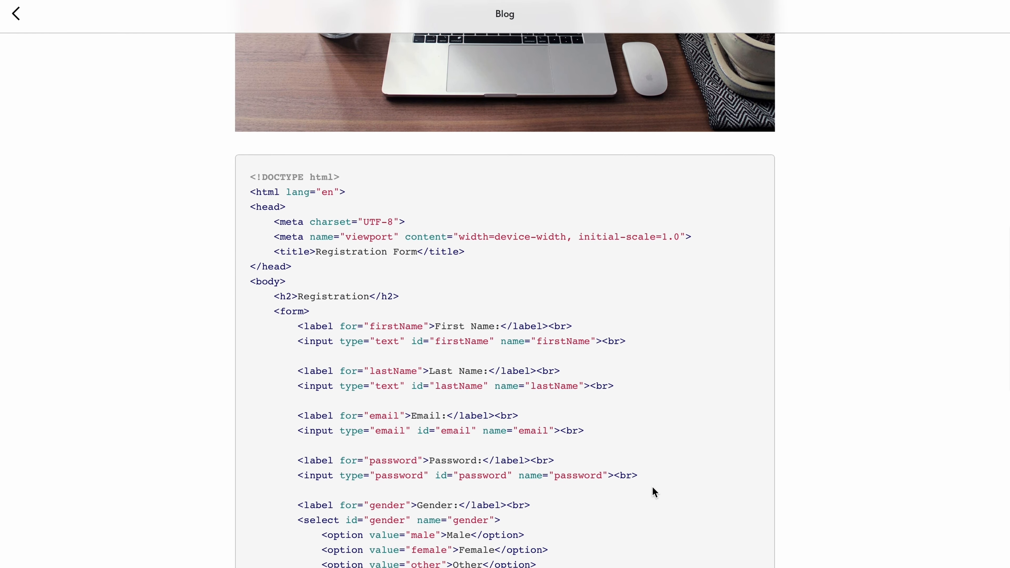
{"action": "scroll", "scroll_direction": "down", "scroll_amount": 3}
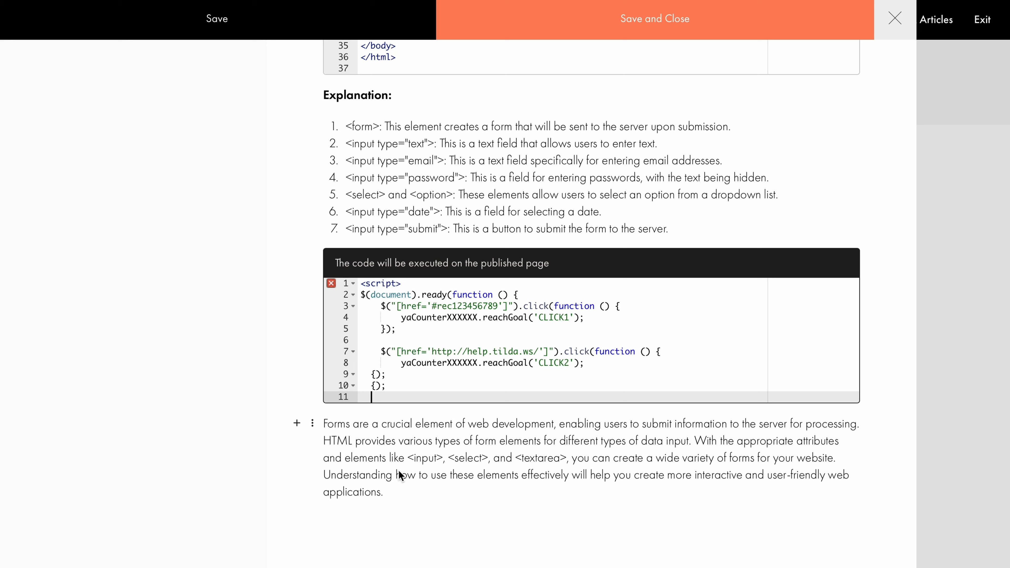
{"action": "type", "text": "</"}
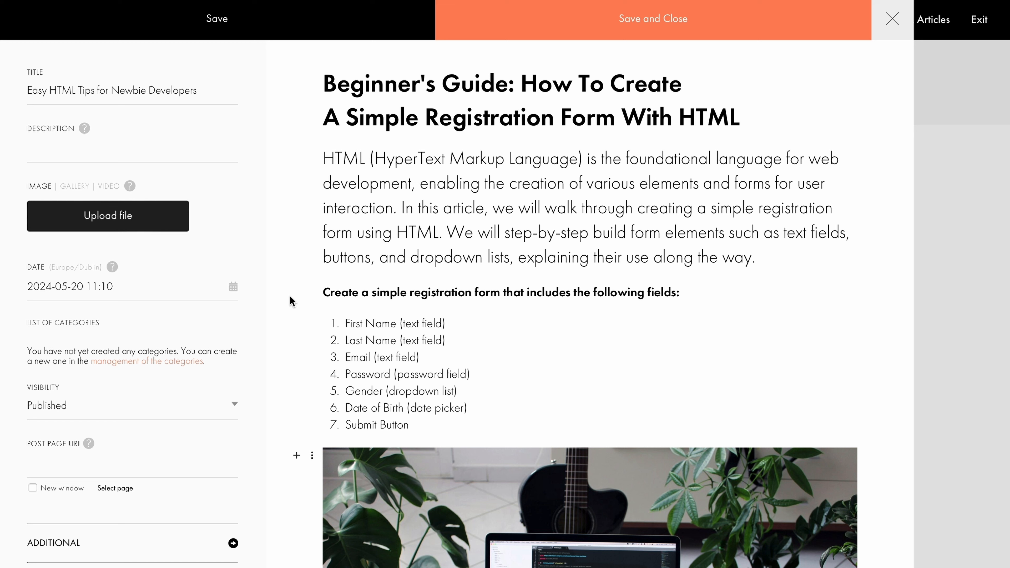
Step: Insert an Embed HTML code block with the jQuery click-tracking script after the Explanation list
{"action": "scroll", "scroll_direction": "down", "scroll_amount": 3}
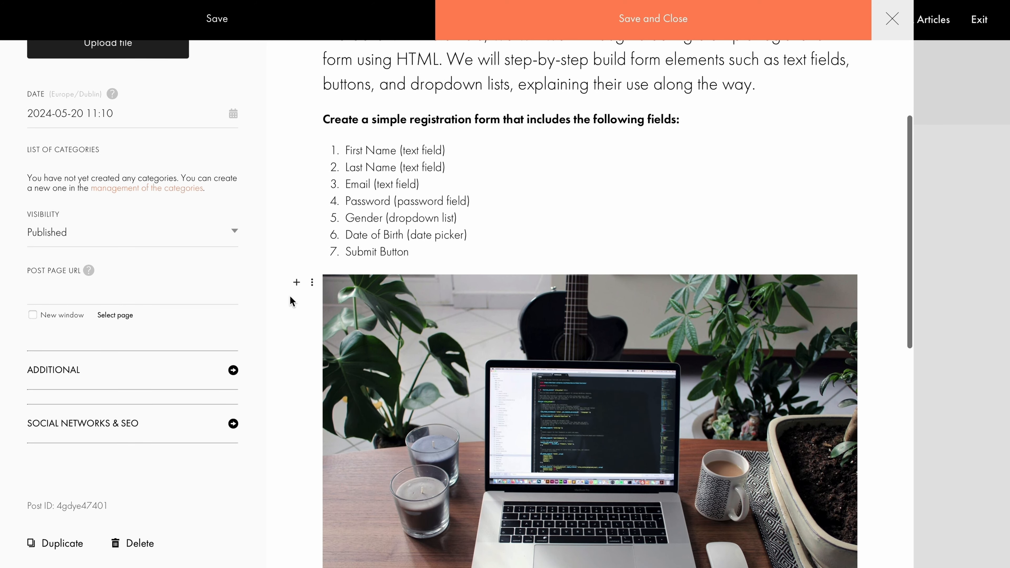
{"action": "scroll", "scroll_direction": "down", "scroll_amount": 3}
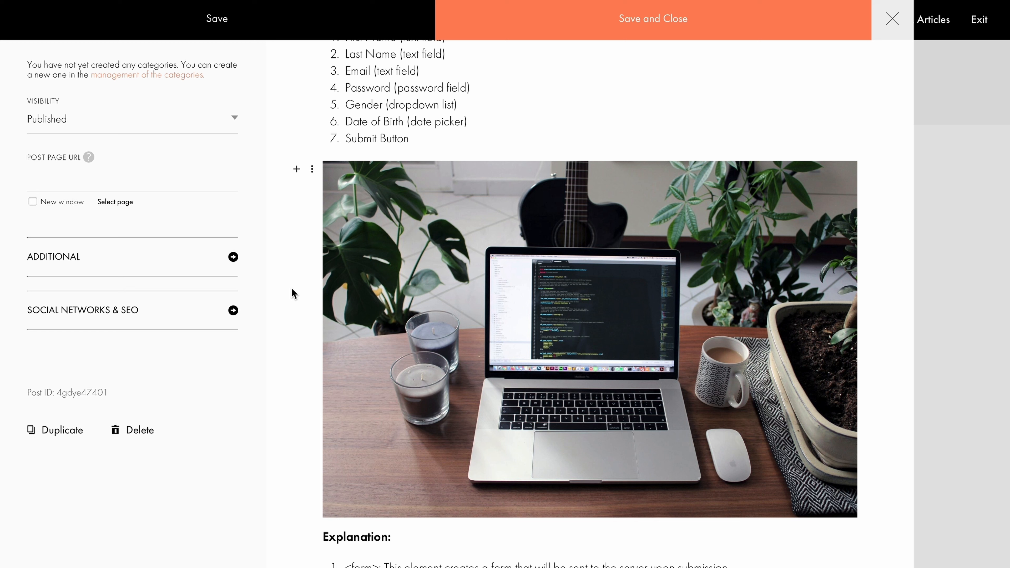
{"action": "mouse_move", "coordinate": [296, 254]}
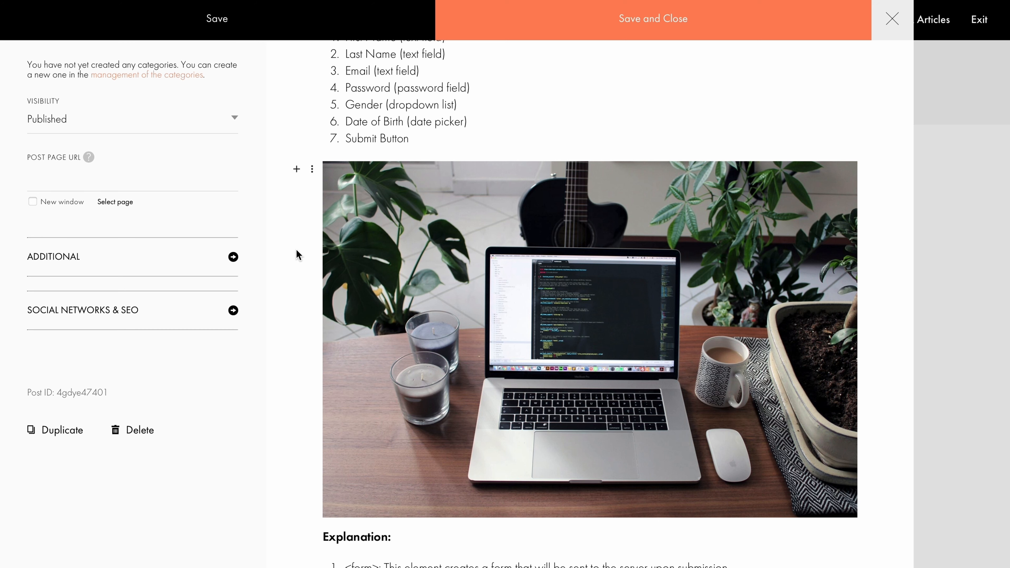
{"action": "left_click", "coordinate": [296, 169]}
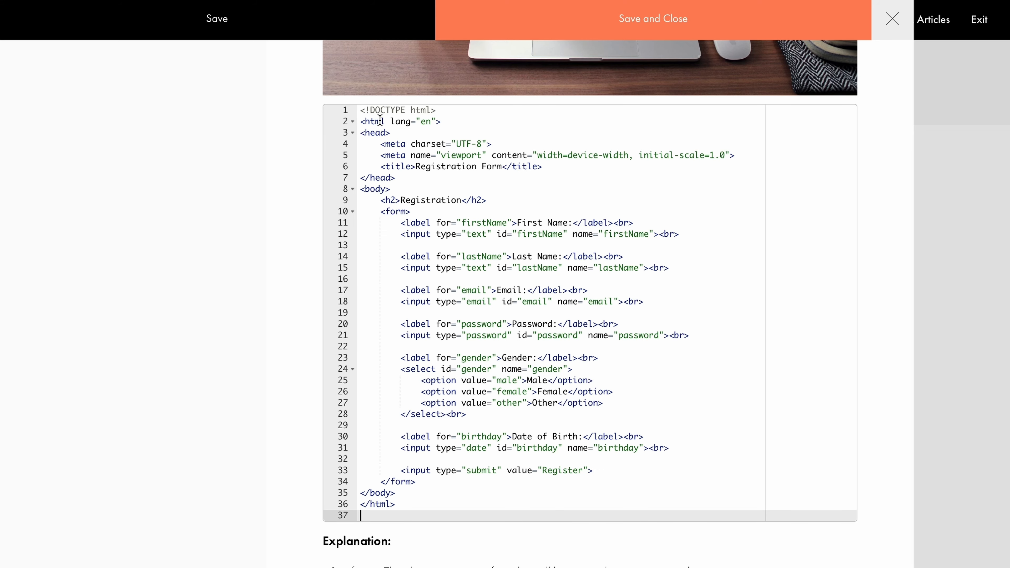
{"action": "scroll", "scroll_direction": "down", "scroll_amount": 3}
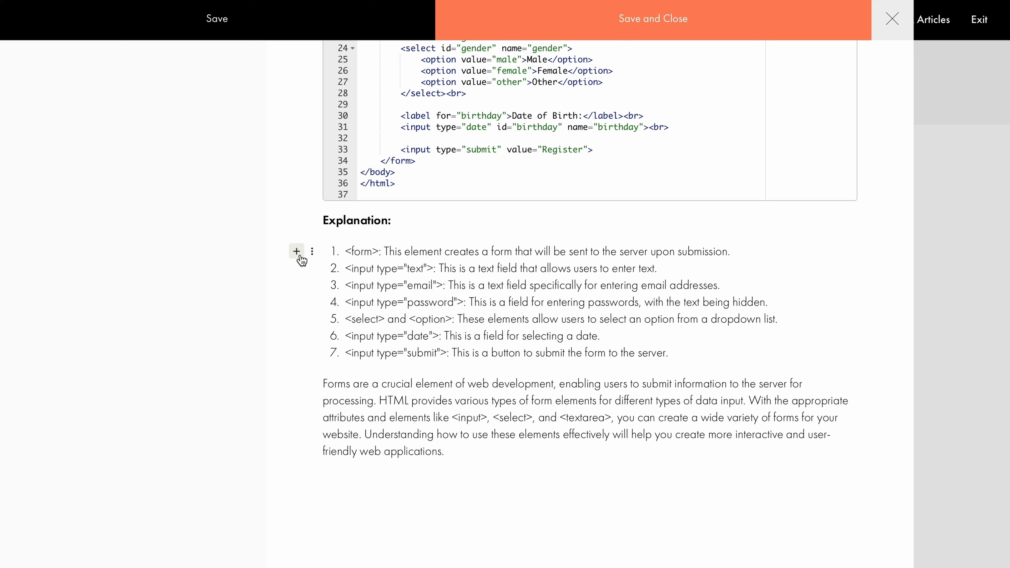
{"action": "left_click", "coordinate": [296, 252]}
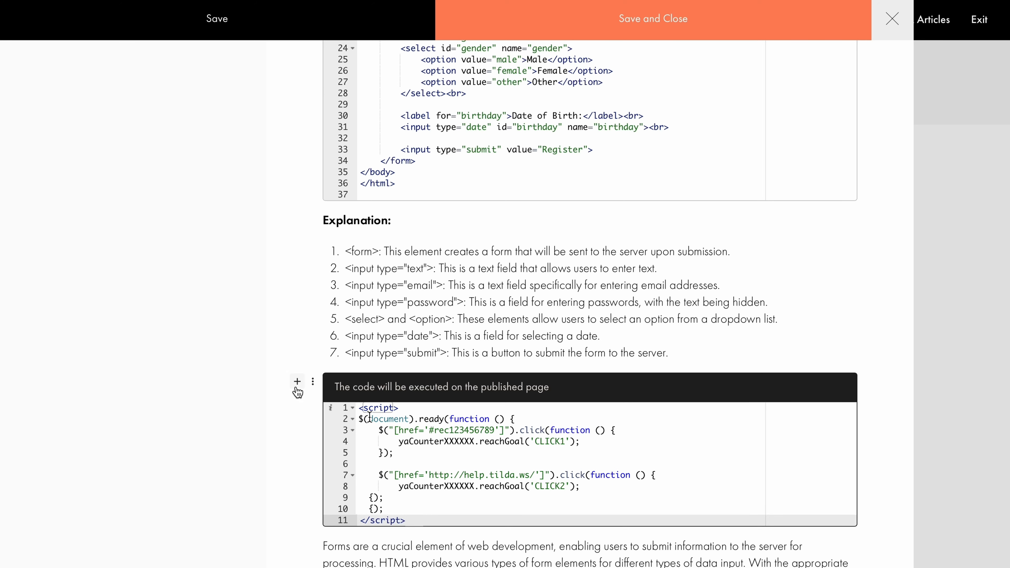
Step: Add a grey callout below the script block suggesting exploring CSS next
{"action": "left_click", "coordinate": [297, 381]}
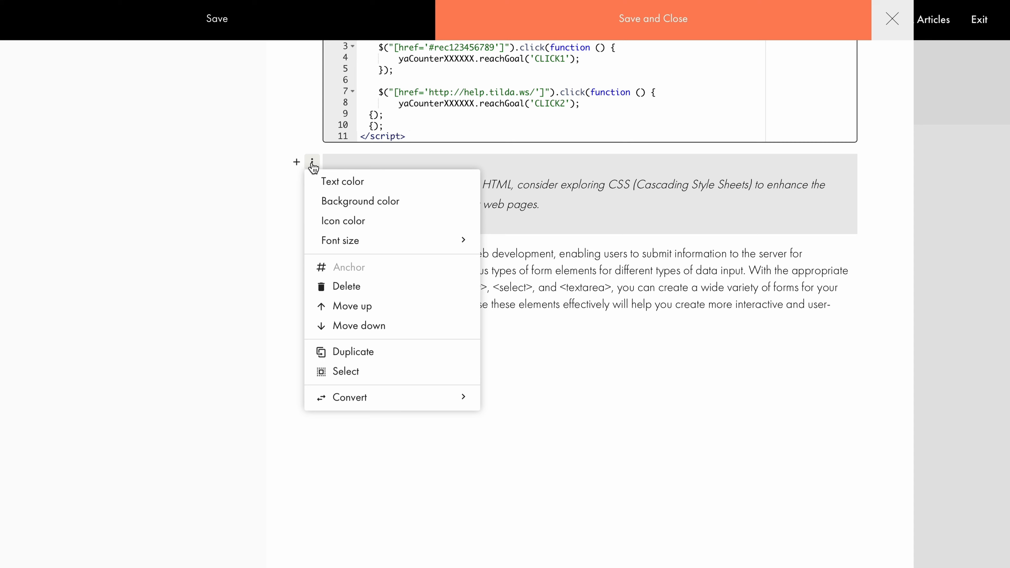
{"action": "mouse_move", "coordinate": [359, 201]}
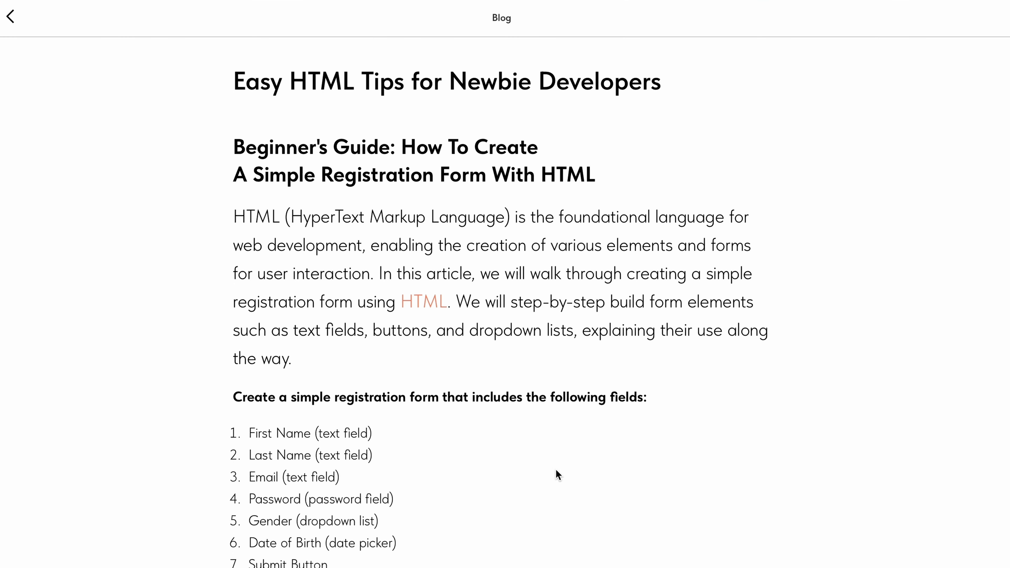
{"action": "scroll", "scroll_direction": "down", "scroll_amount": 3}
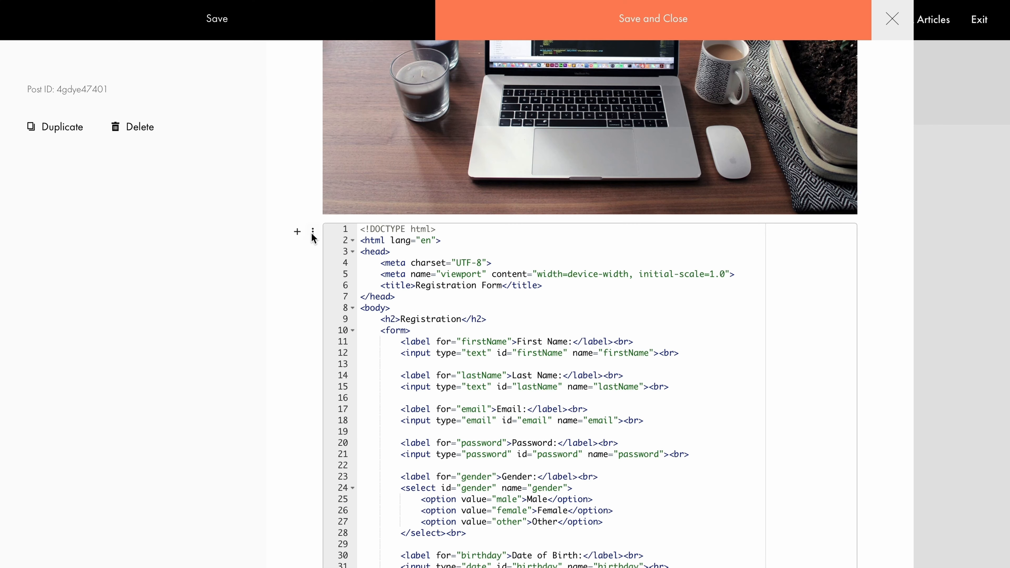
Step: Give the HTML code snippet block the anchor name 'code' via its options menu
{"action": "left_click", "coordinate": [312, 232]}
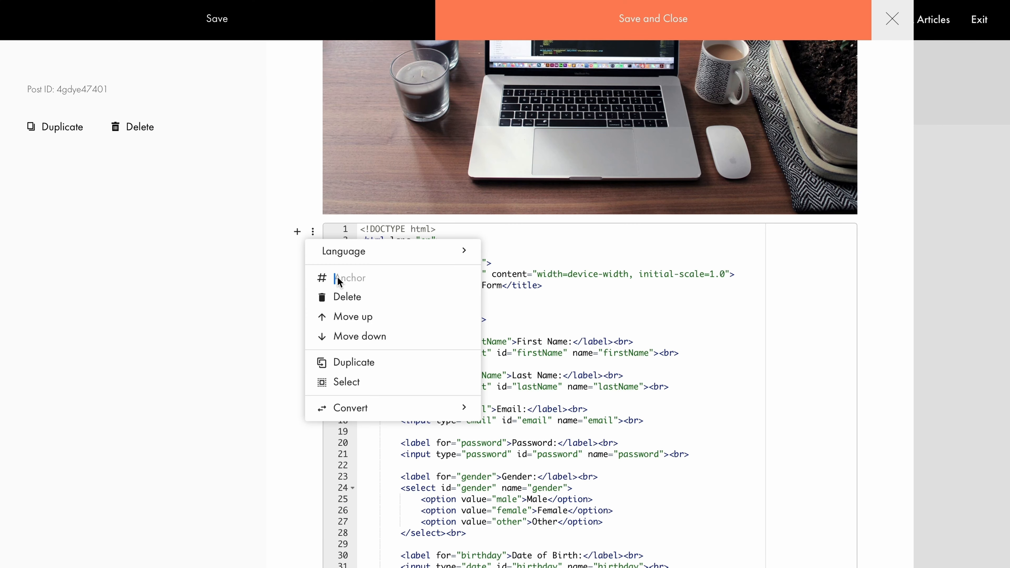
{"action": "type", "text": "cod"}
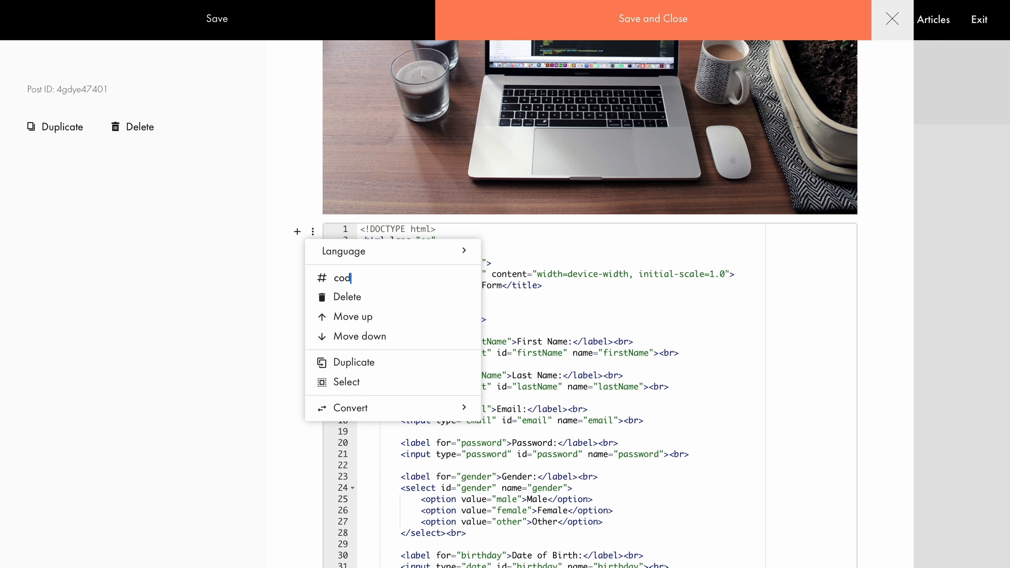
{"action": "type", "text": "e"}
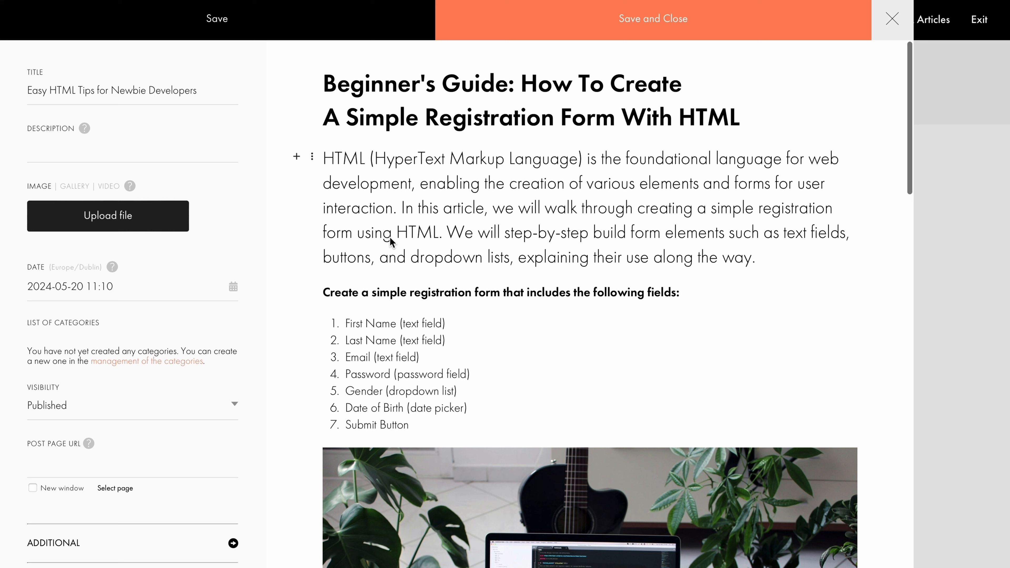
Step: Link the word HTML in the intro paragraph to the #code anchor and apply it
{"action": "double_click", "coordinate": [417, 232]}
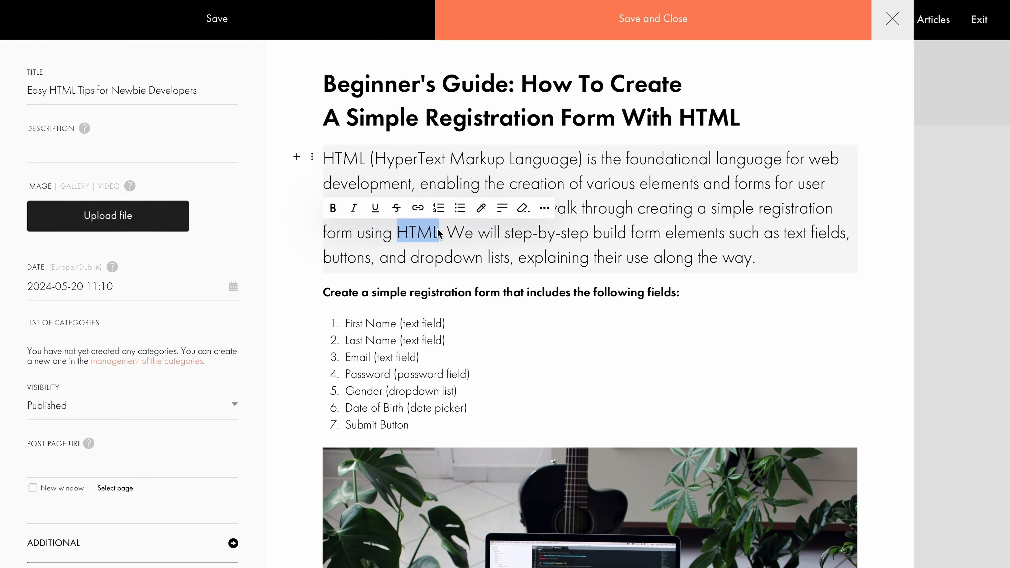
{"action": "left_click", "coordinate": [417, 207]}
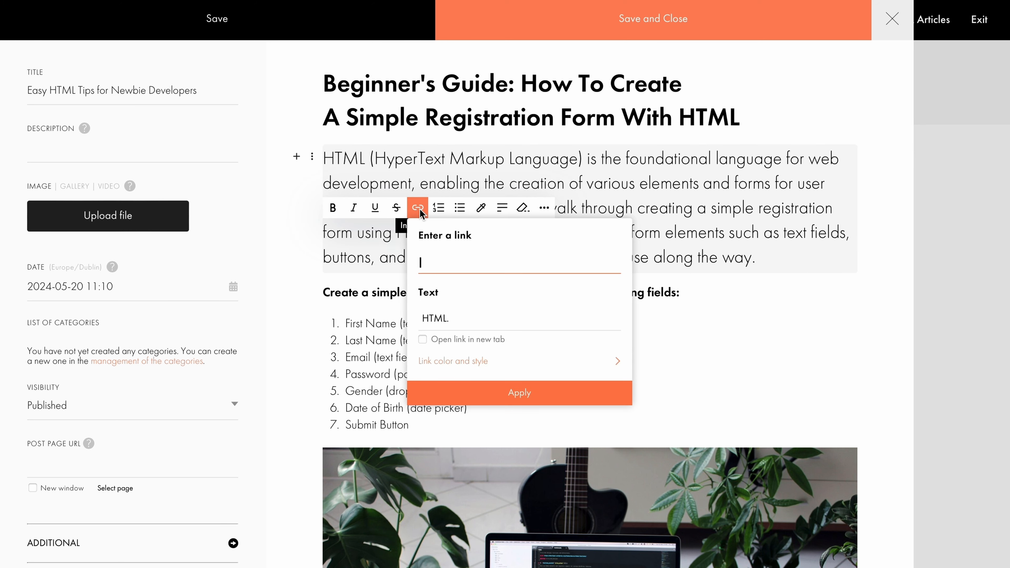
{"action": "type", "text": "#d"}
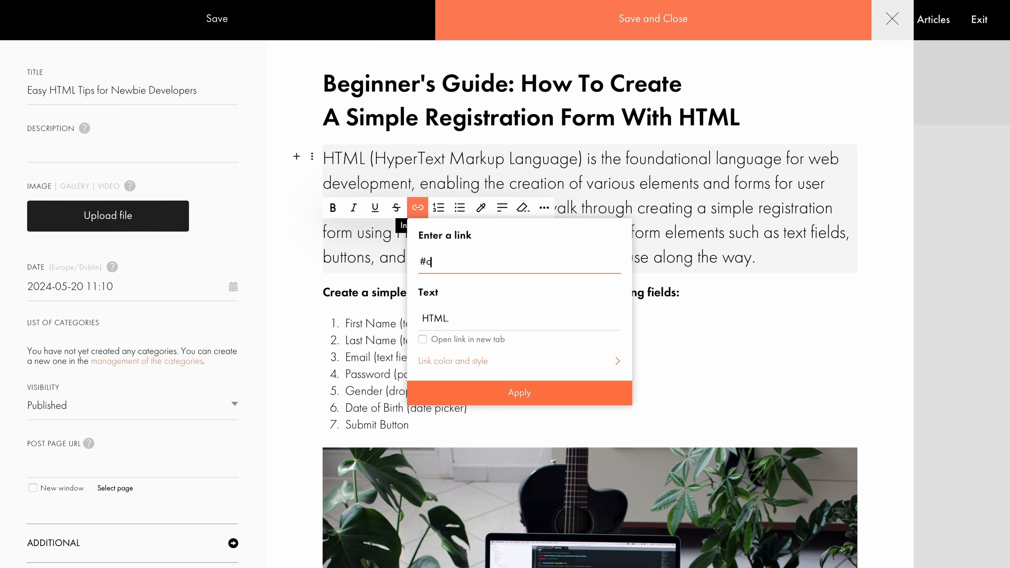
{"action": "left_click", "coordinate": [518, 392]}
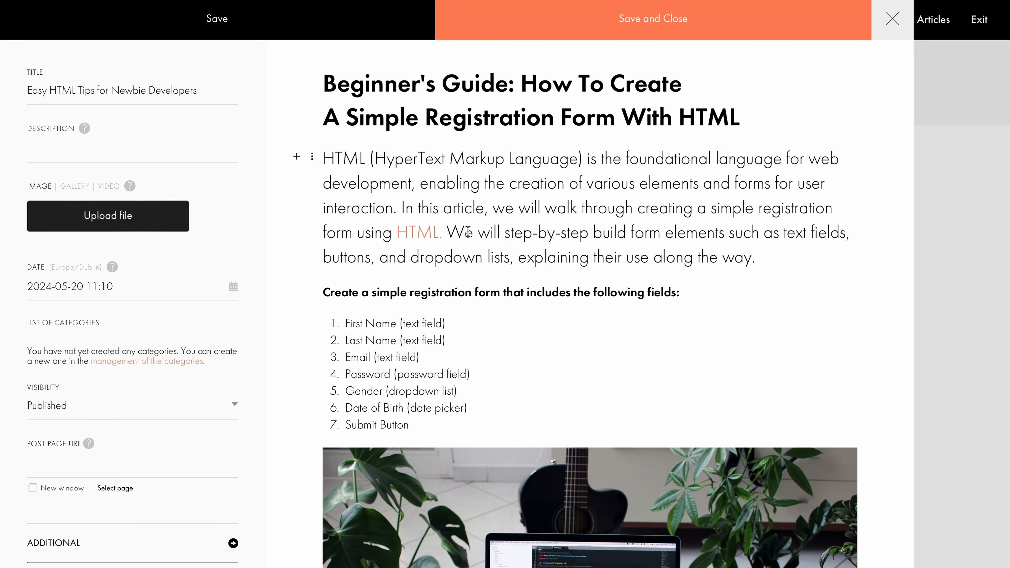
Step: Scroll through the post preview to check the anchor link result
{"action": "scroll", "scroll_direction": "down", "scroll_amount": 3}
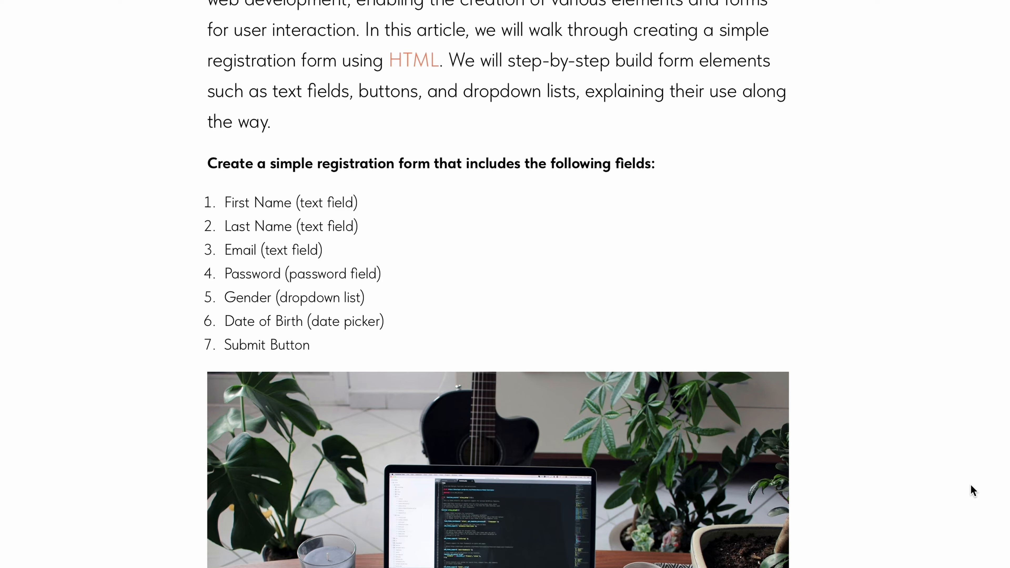
{"action": "scroll", "scroll_direction": "down", "scroll_amount": 3}
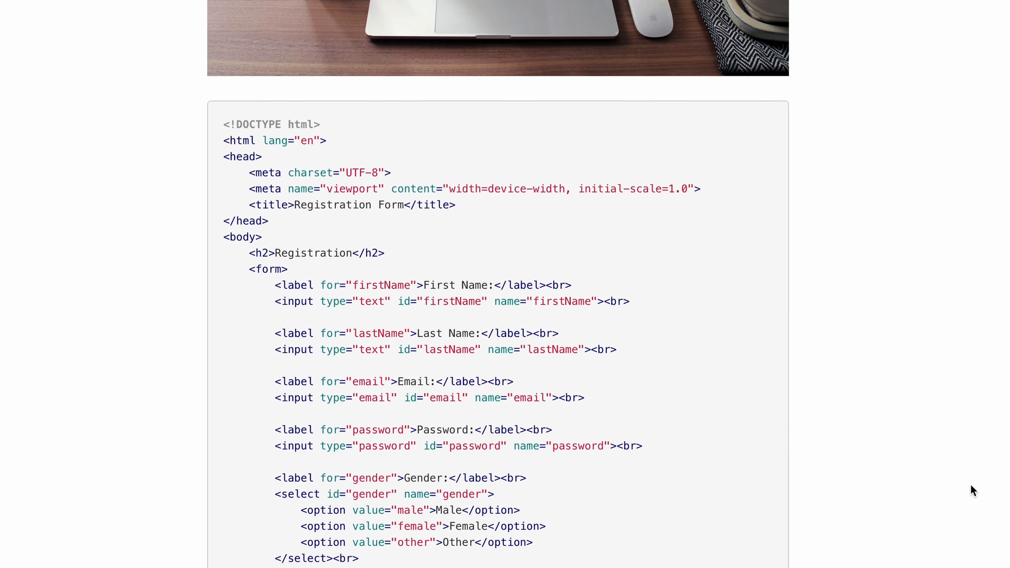
{"action": "scroll", "scroll_direction": "down", "scroll_amount": 3}
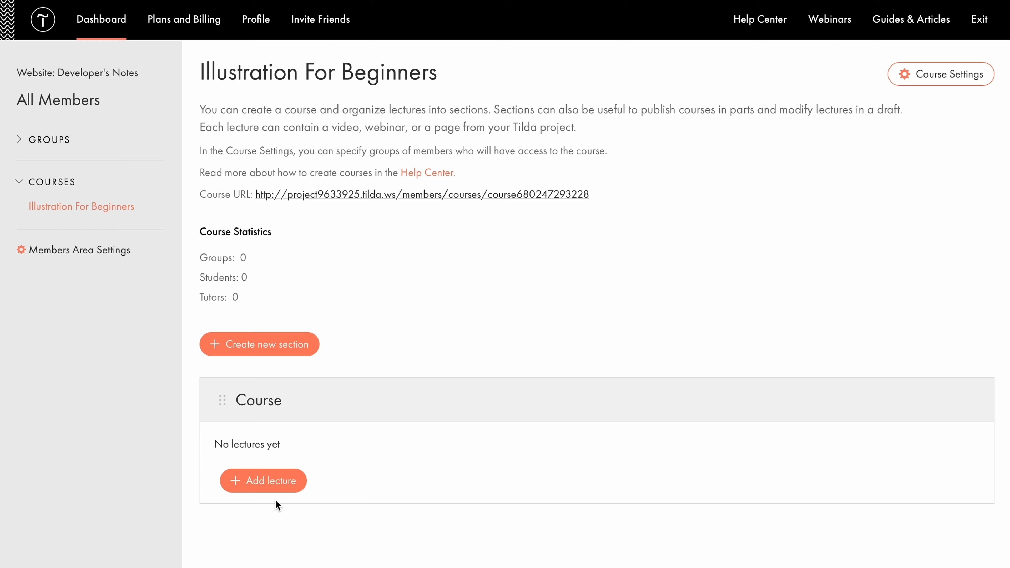
{"action": "mouse_move", "coordinate": [273, 491]}
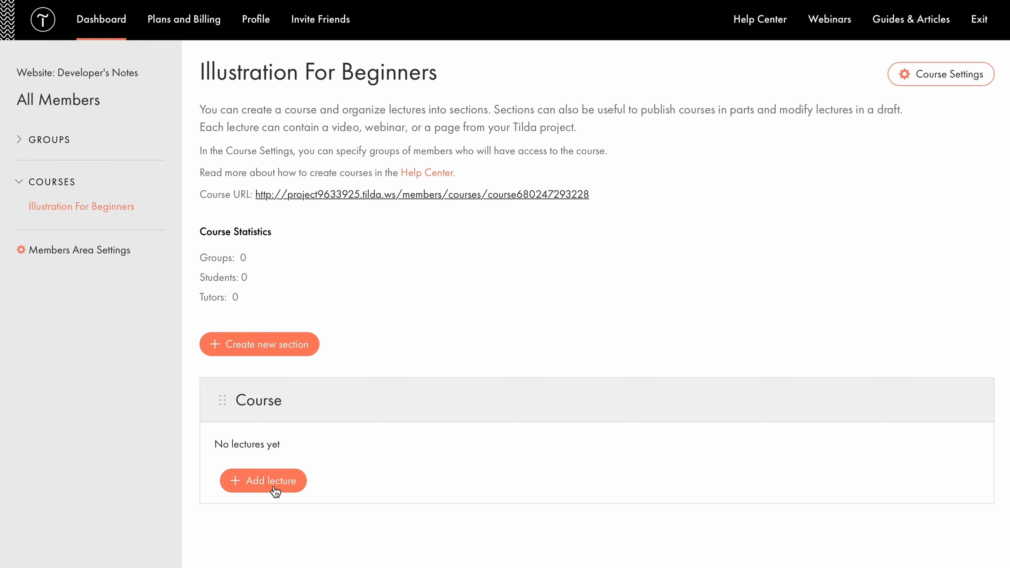
Step: Start adding a lecture to the course, then view the Watermelon Feta Salad post preview
{"action": "left_click", "coordinate": [263, 480]}
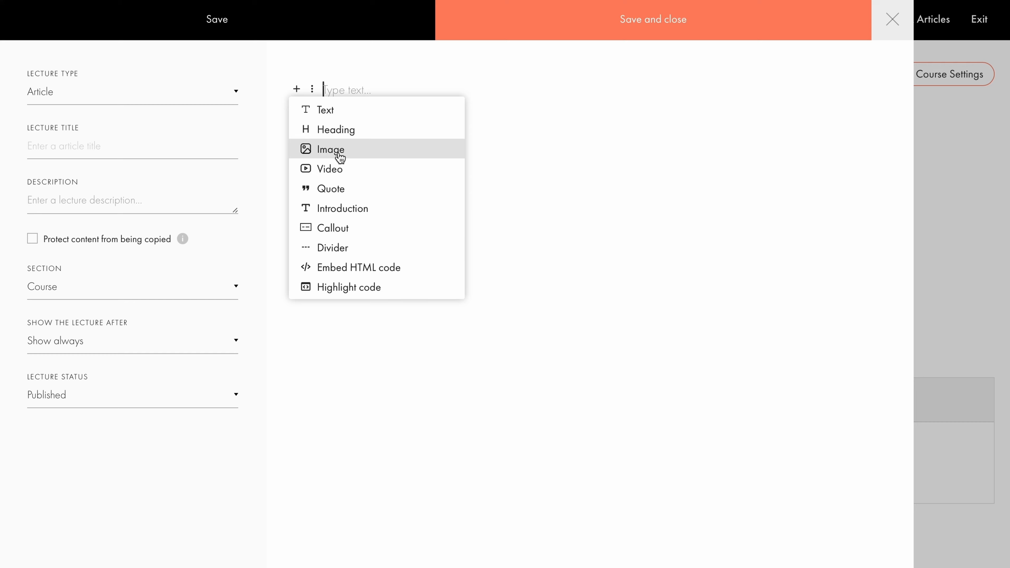
{"action": "mouse_move", "coordinate": [330, 169]}
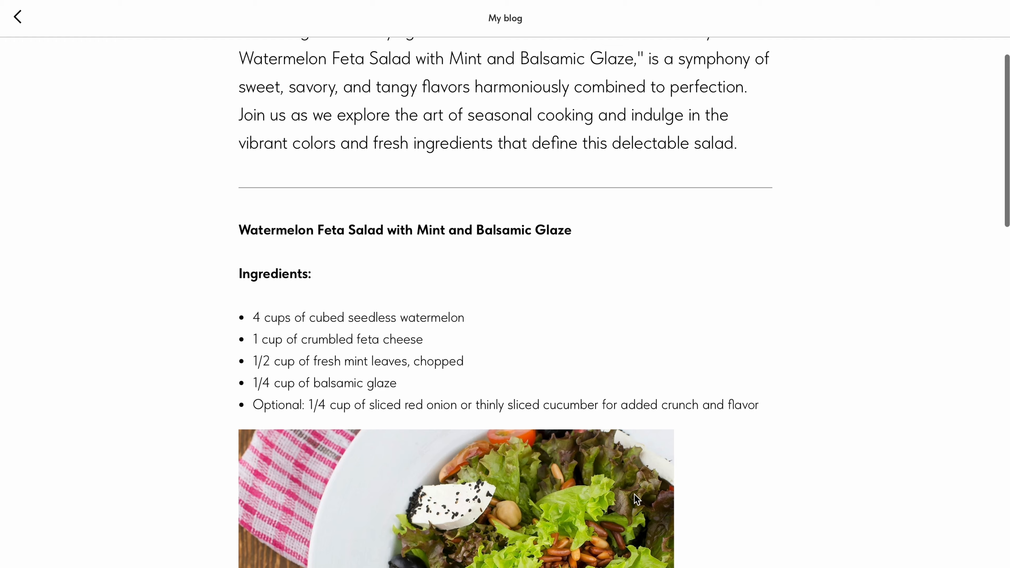
{"action": "scroll", "scroll_direction": "down", "scroll_amount": 3}
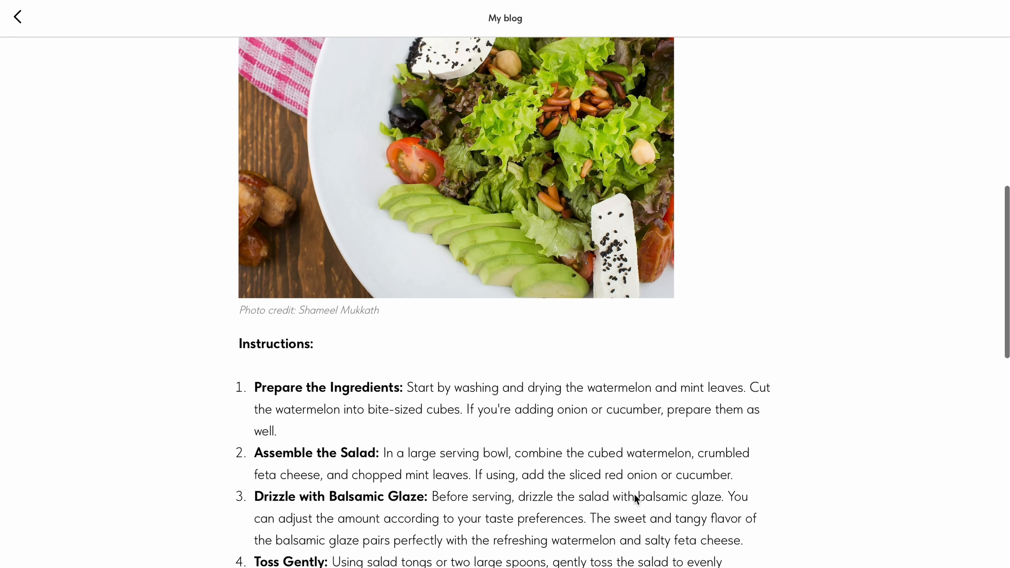
{"action": "scroll", "scroll_direction": "down", "scroll_amount": 3}
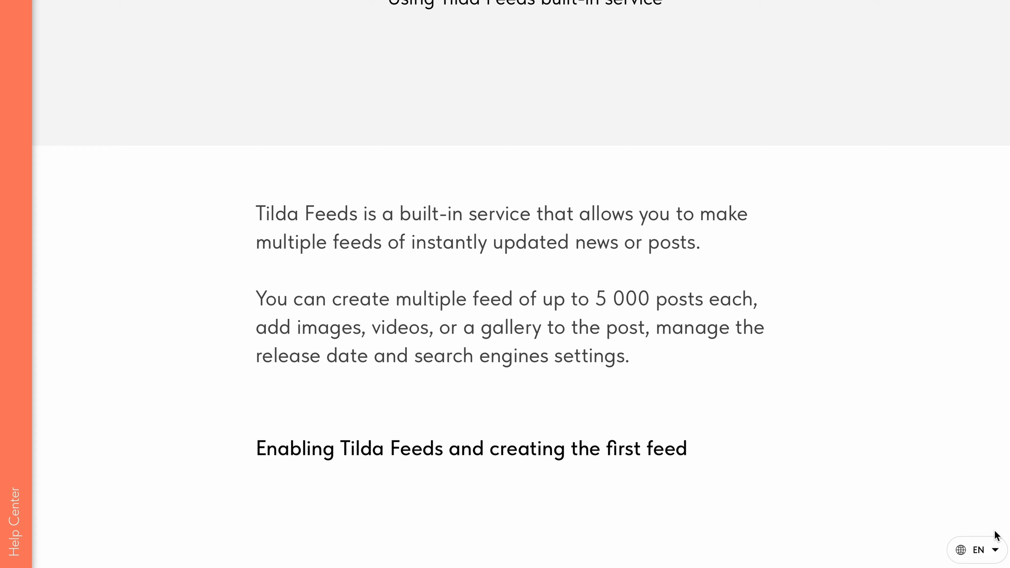
{"action": "scroll", "scroll_direction": "down", "scroll_amount": 3}
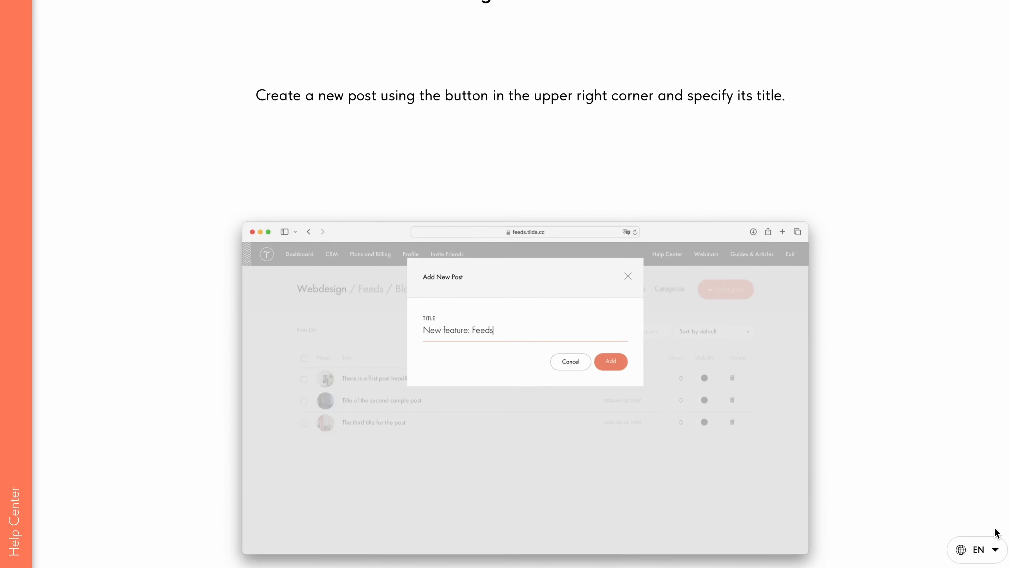
{"action": "left_click", "coordinate": [610, 362]}
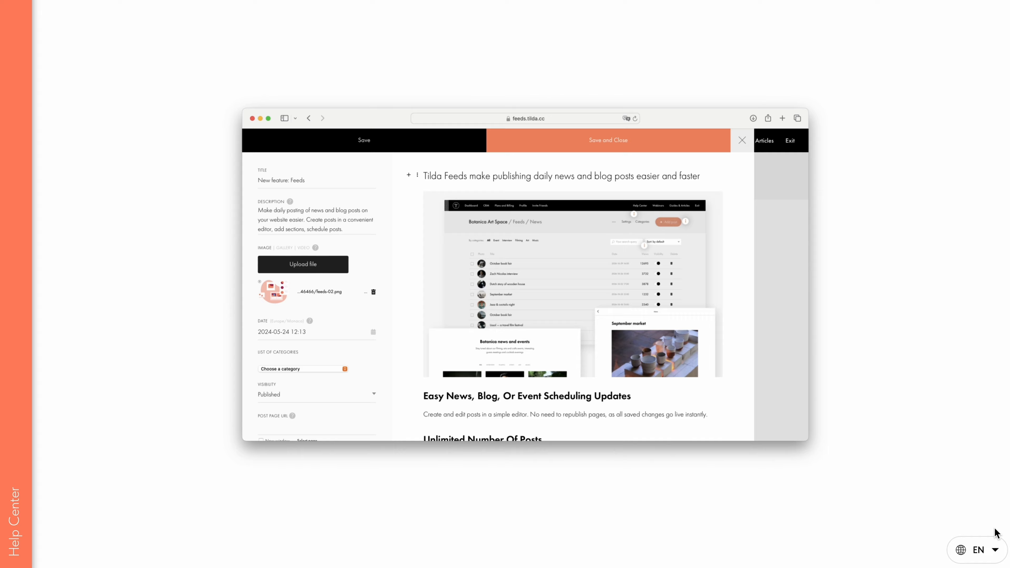